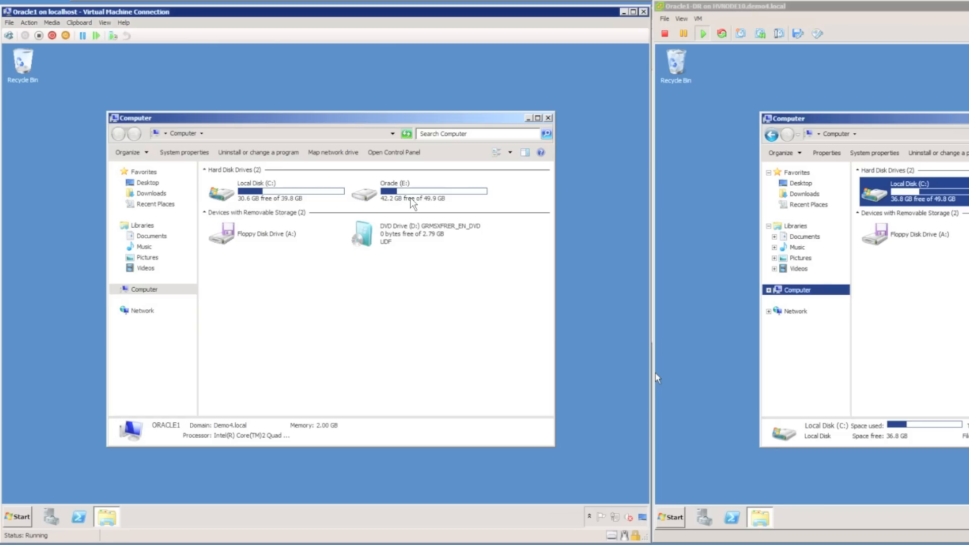
- Cap shadow copy storage on Oracle1-DR's C: drive at 5109 MB
click(417, 190)
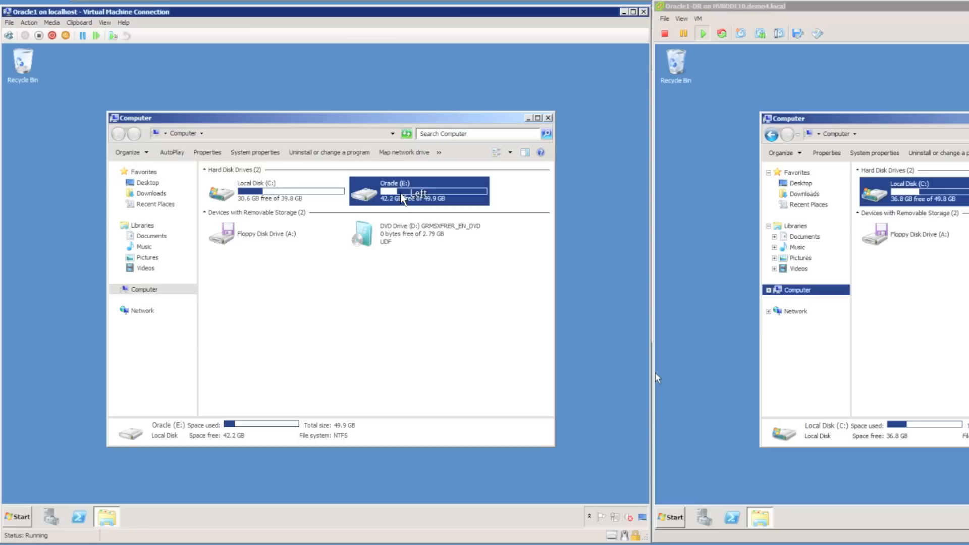
double_click(419, 190)
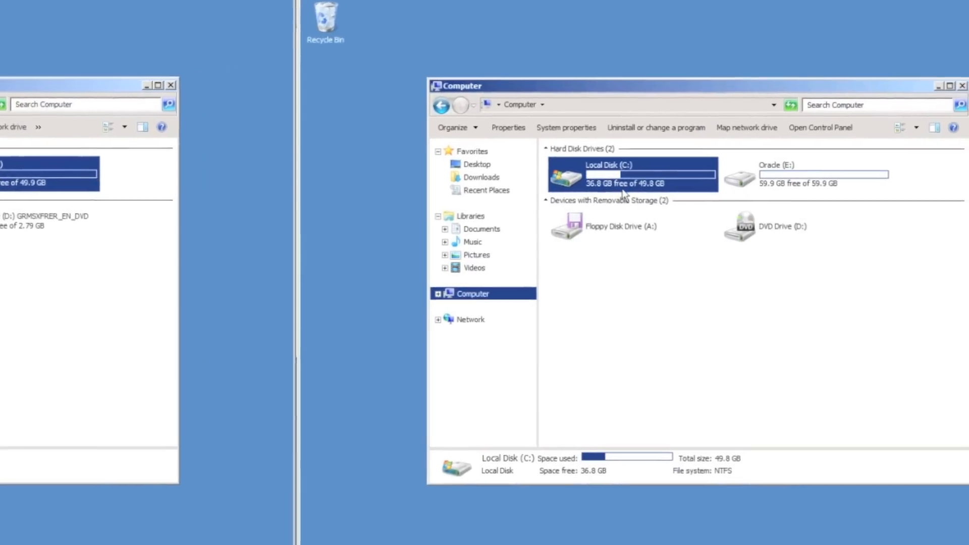
right_click(617, 176)
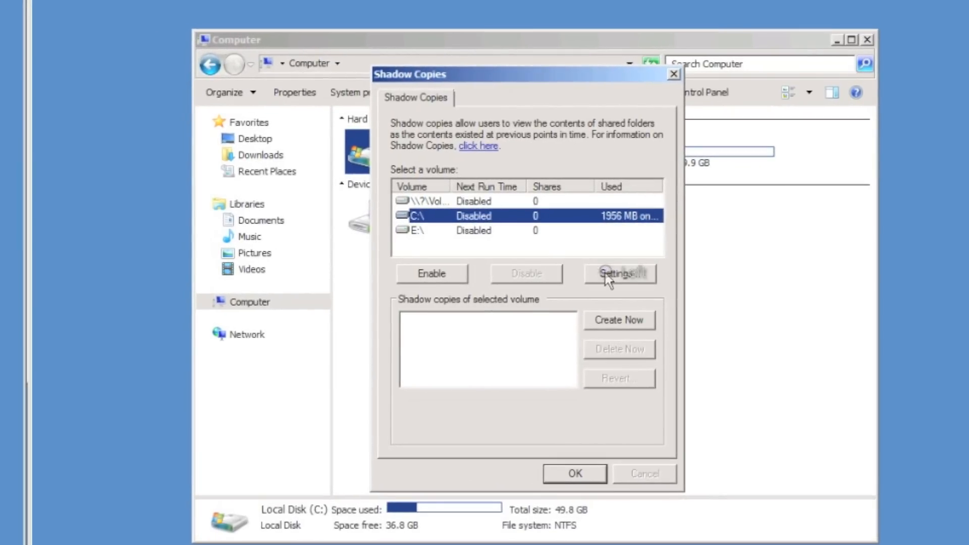
click(619, 273)
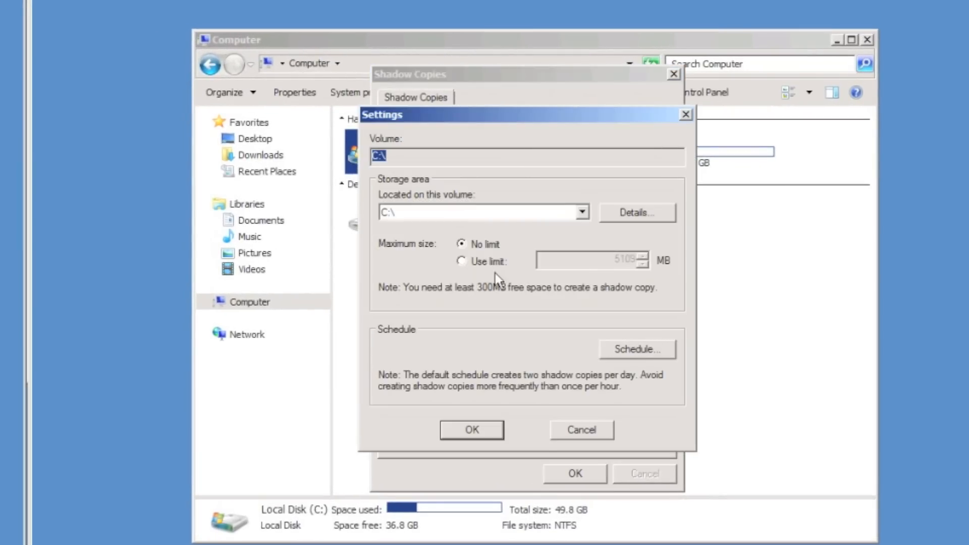
click(461, 261)
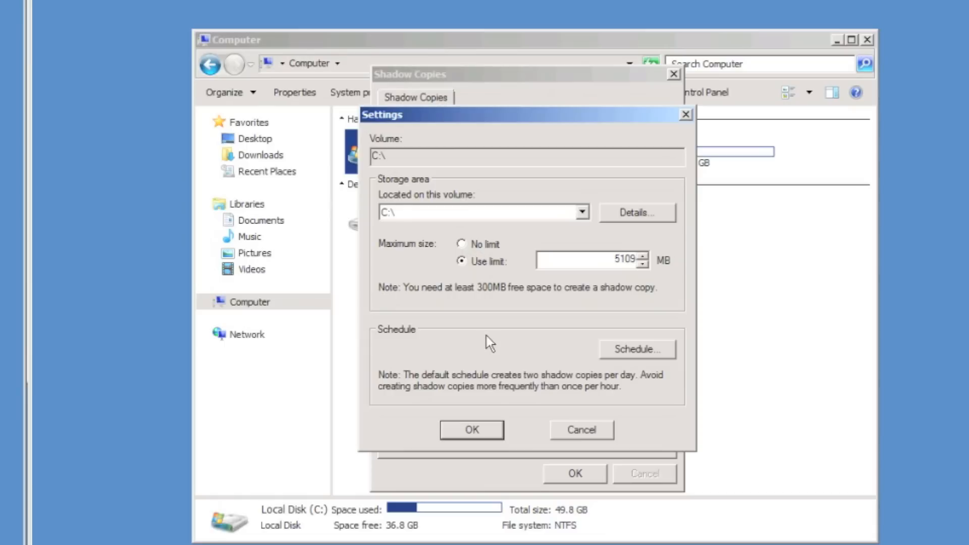
click(471, 429)
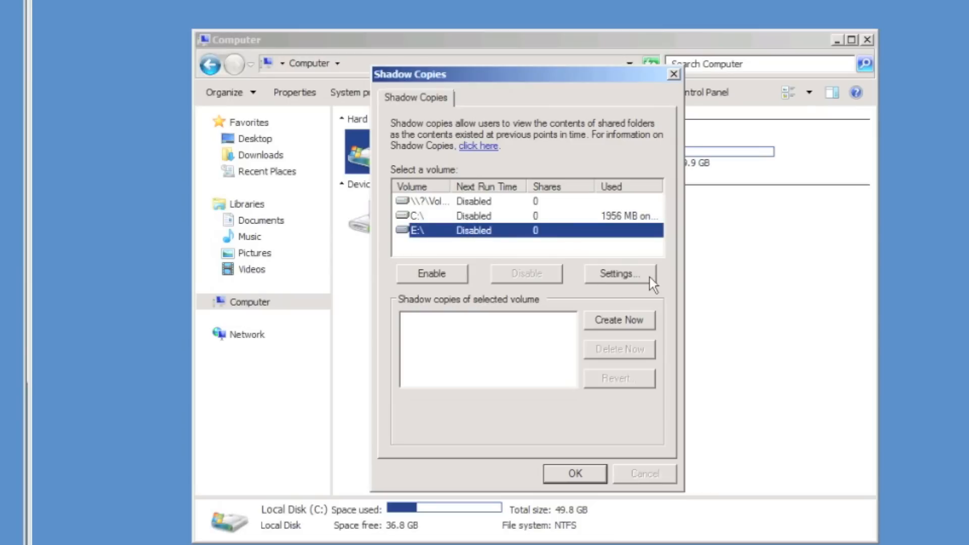
- Cap E: drive shadow copy storage at 6143 MB and apply the configuration
click(619, 273)
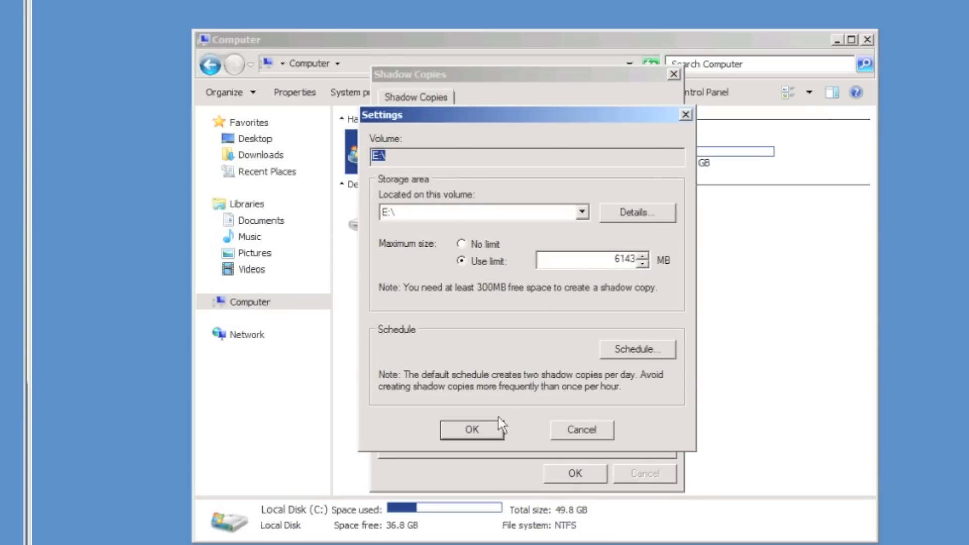
click(471, 430)
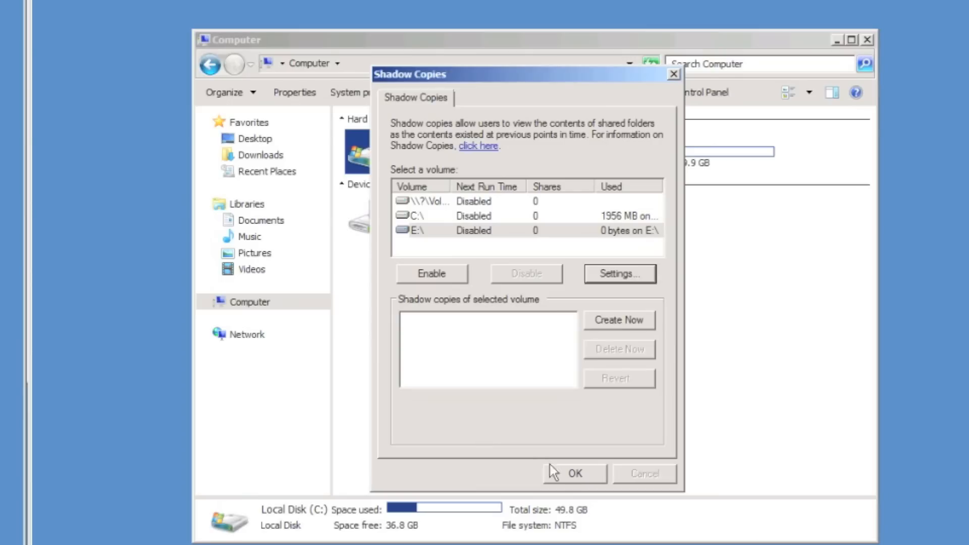
click(575, 473)
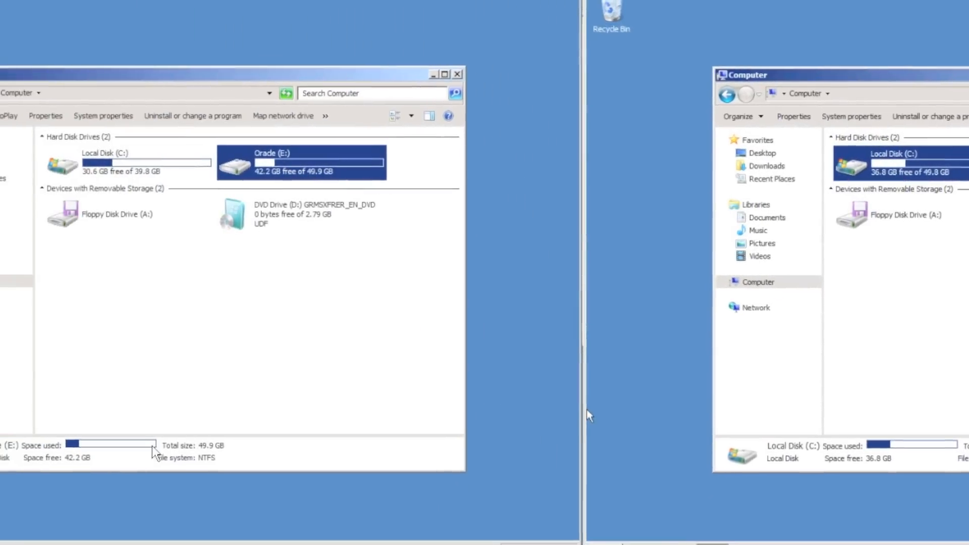
- Launch Oracle Database Control from the Start menu's Oracle program group
click(21, 532)
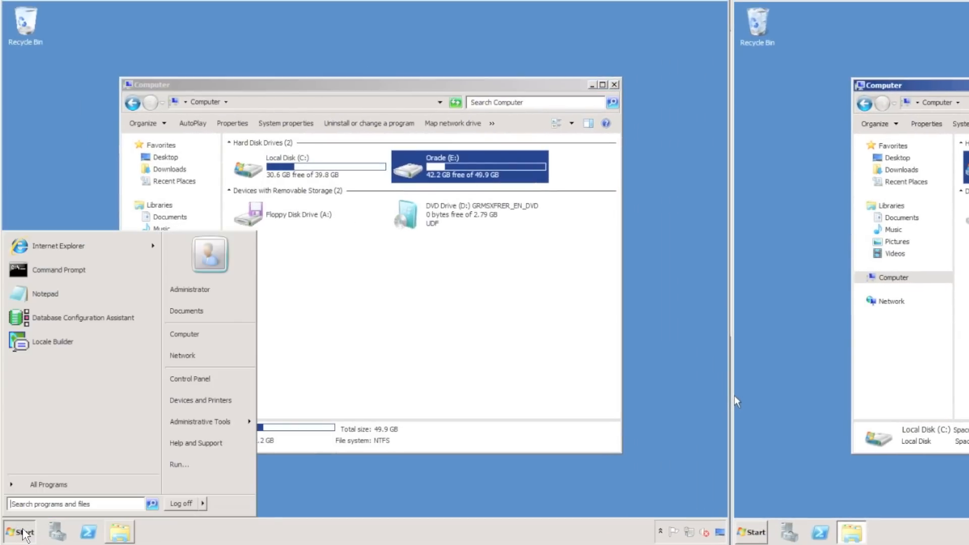
mouse_move(49, 485)
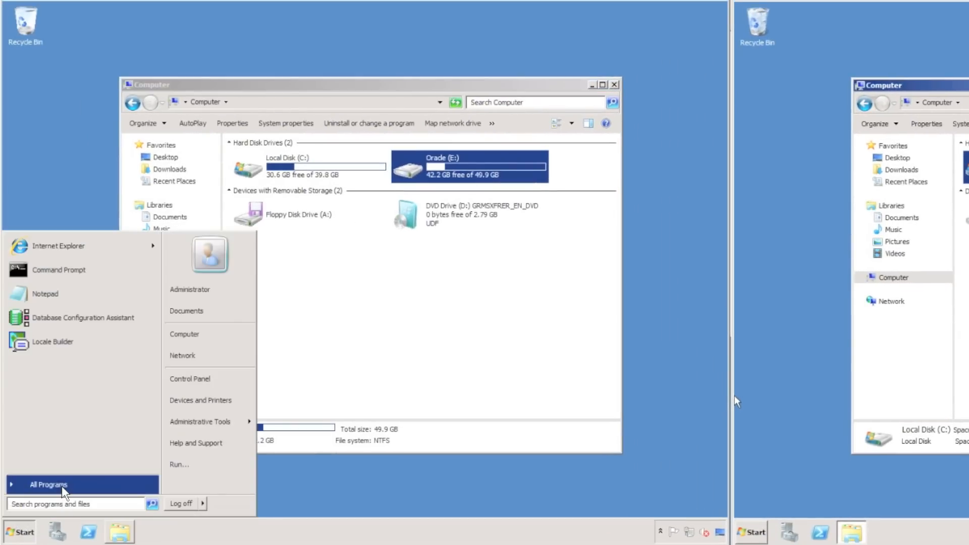
click(49, 484)
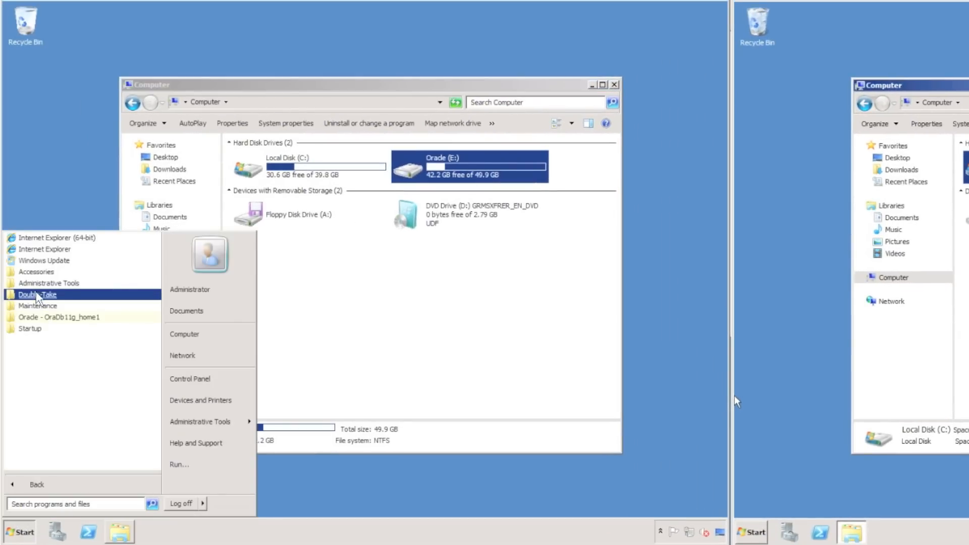
click(58, 317)
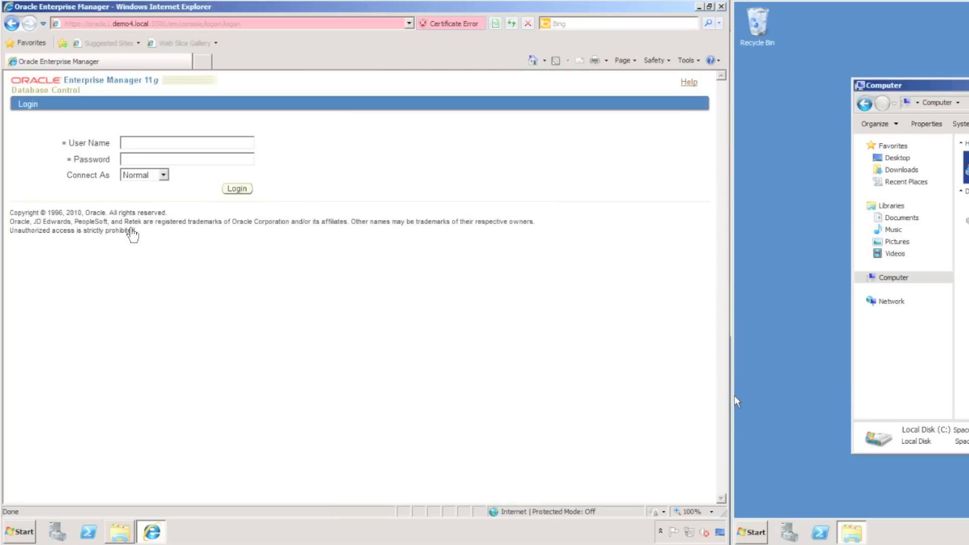
- Log in as SYS with the password, connecting as SYSDBA
click(186, 143)
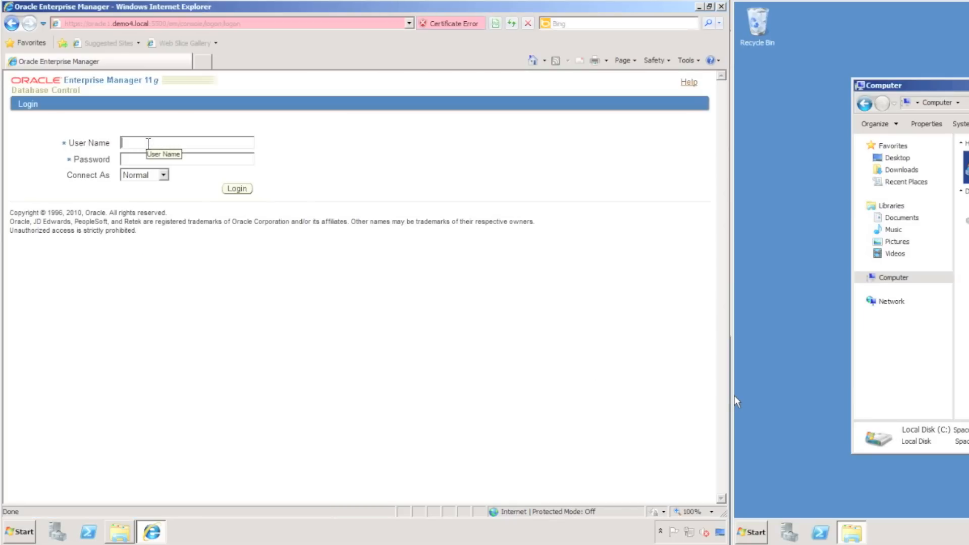
text(SYS)
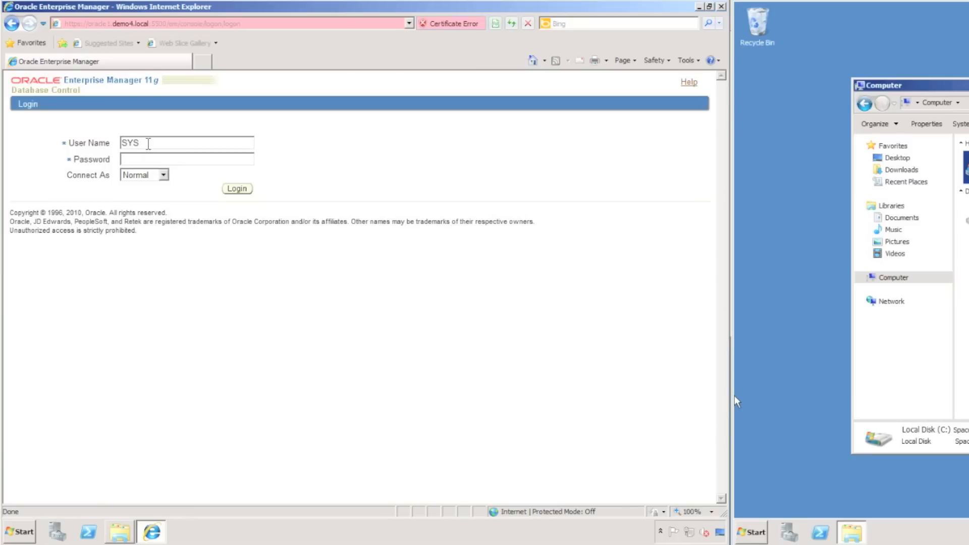
text(password)
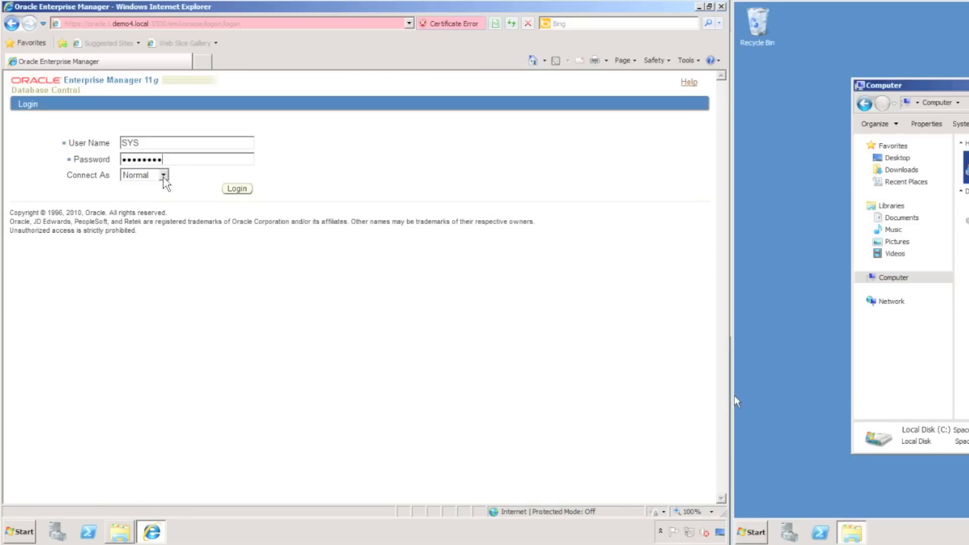
click(144, 175)
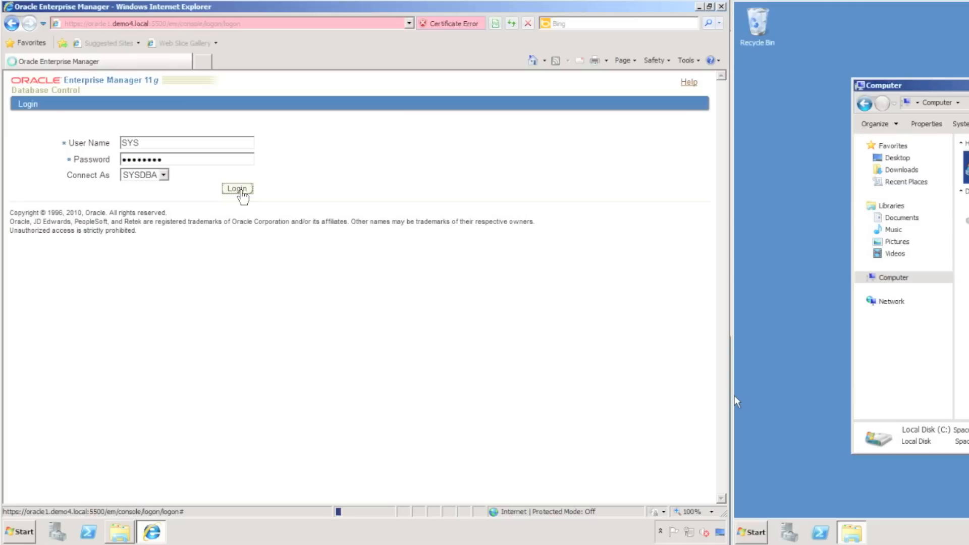
click(236, 189)
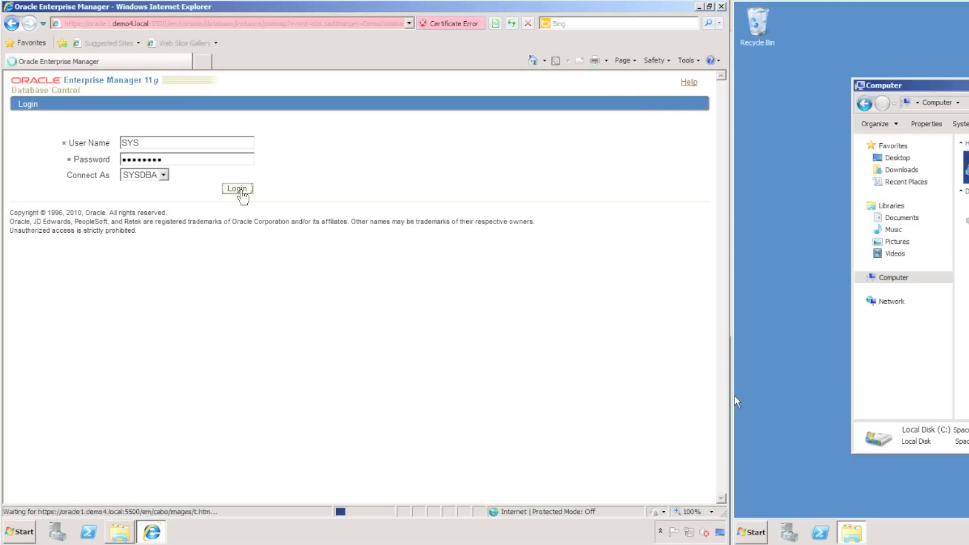
click(237, 188)
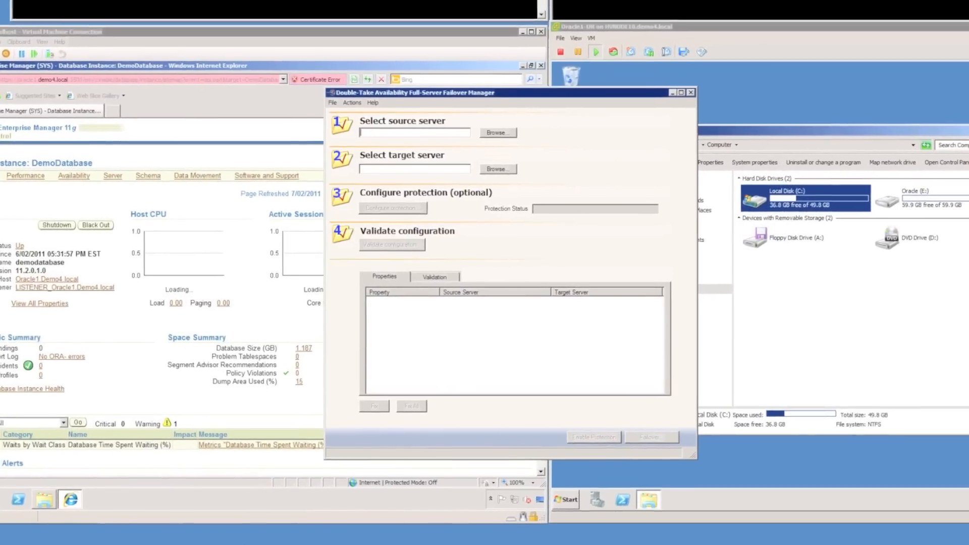
- Set source Oracle1 with demo4\administrator credentials, and target Oracle1-DR
text(Oracle1)
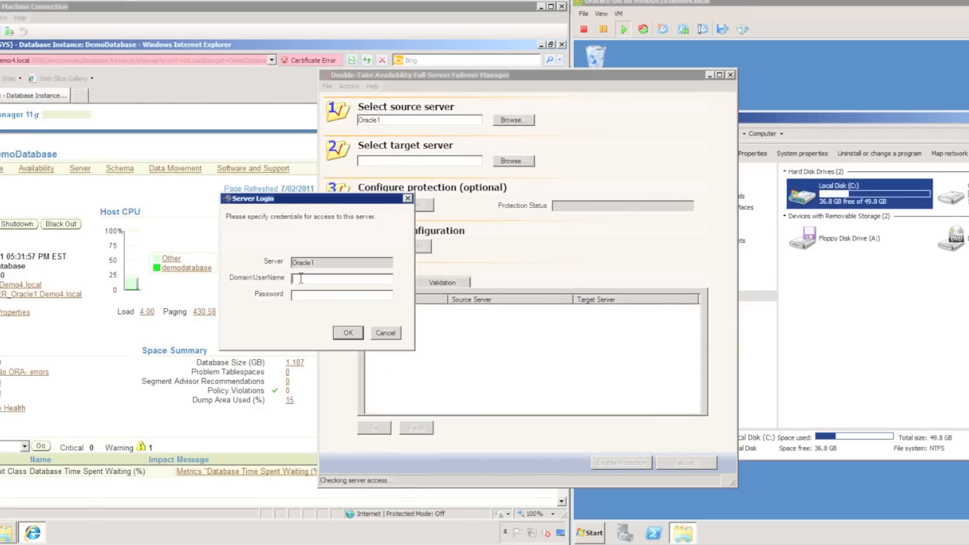
text(demo4)
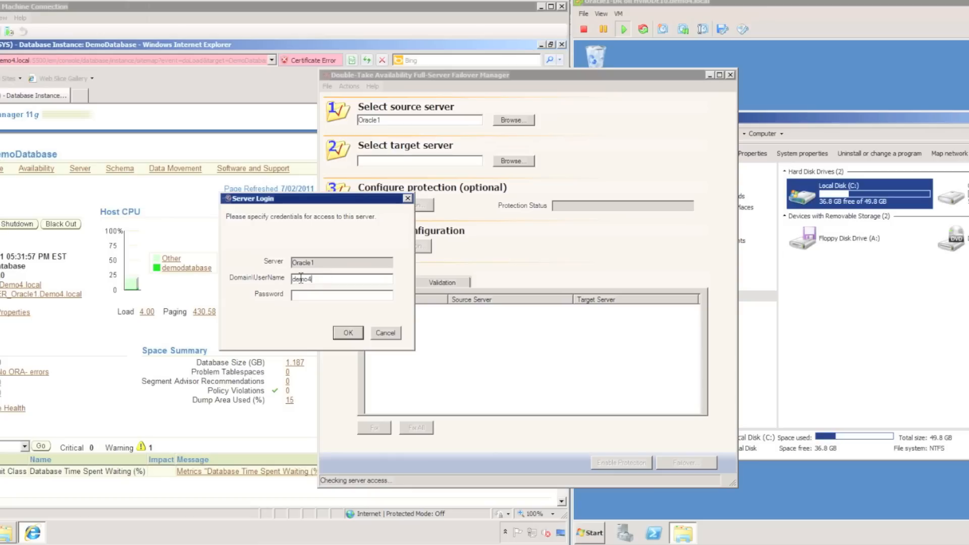
text(\administrator)
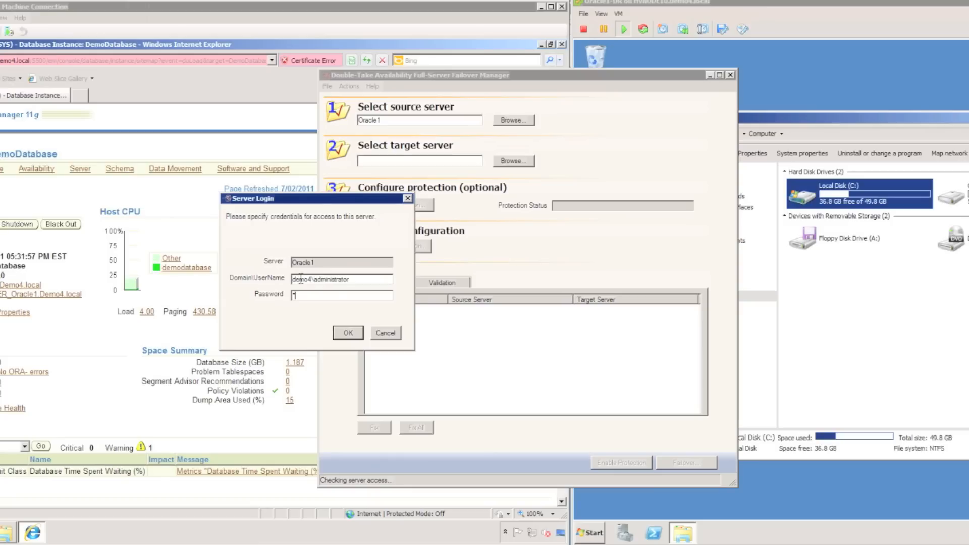
click(348, 332)
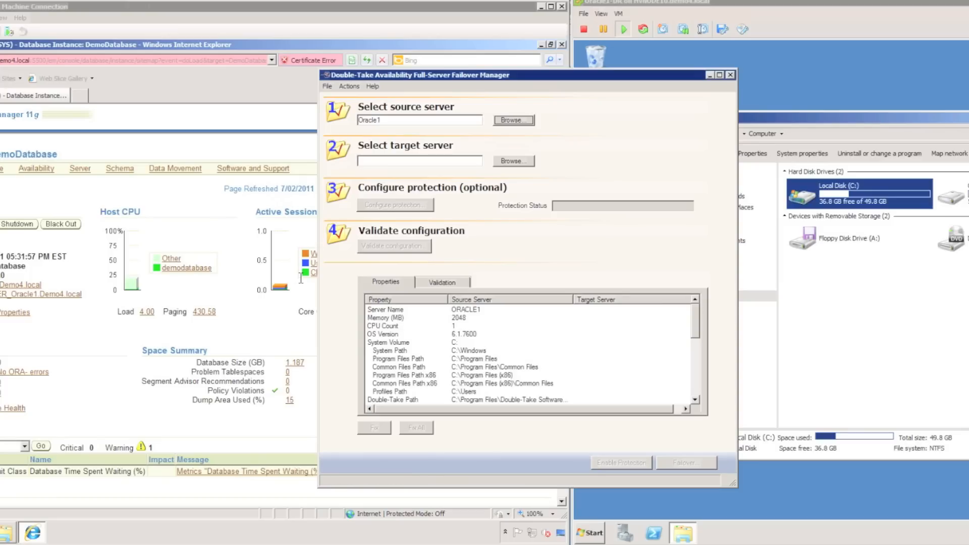
text(Oracle1-DR)
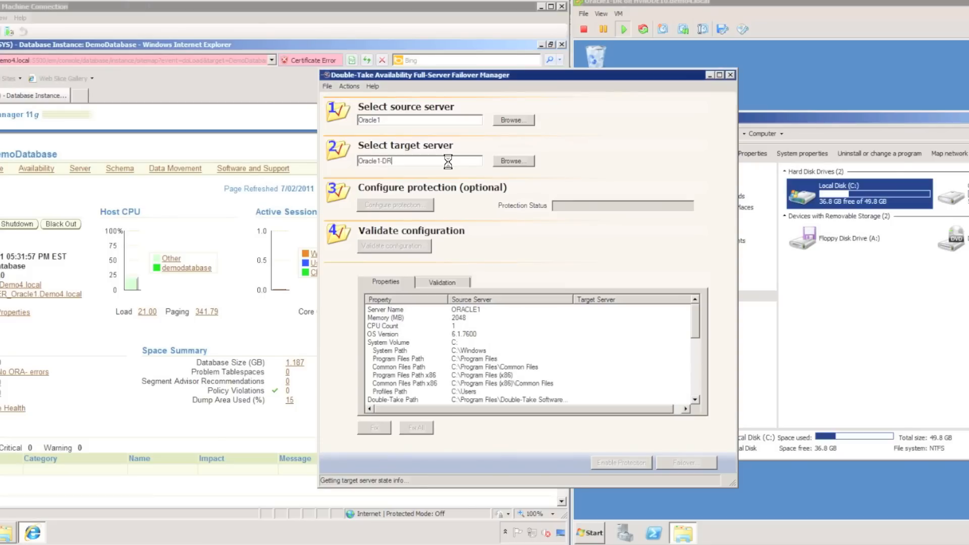
click(394, 204)
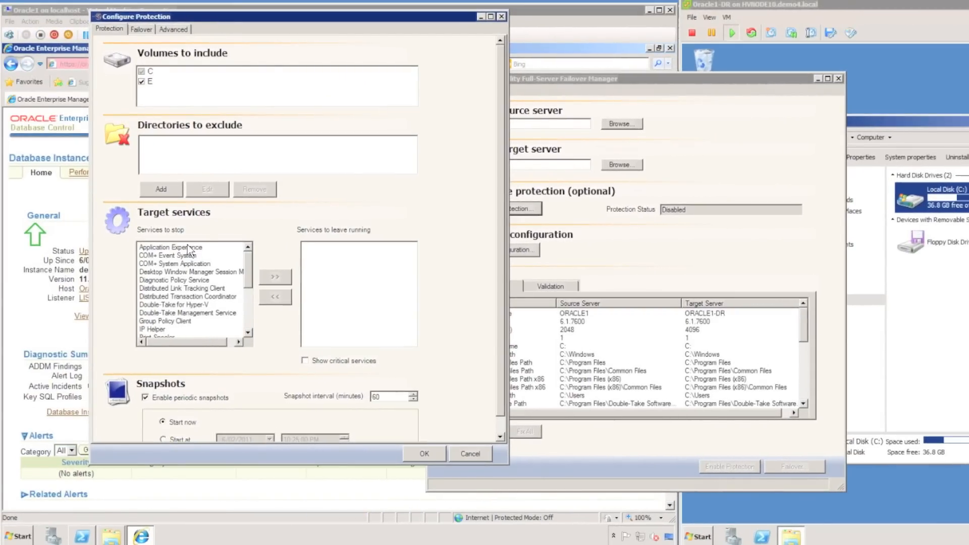
- Exclude C:\TEMP from protection and schedule snapshots to start 6/02/2011 11:00:00 AM
click(160, 189)
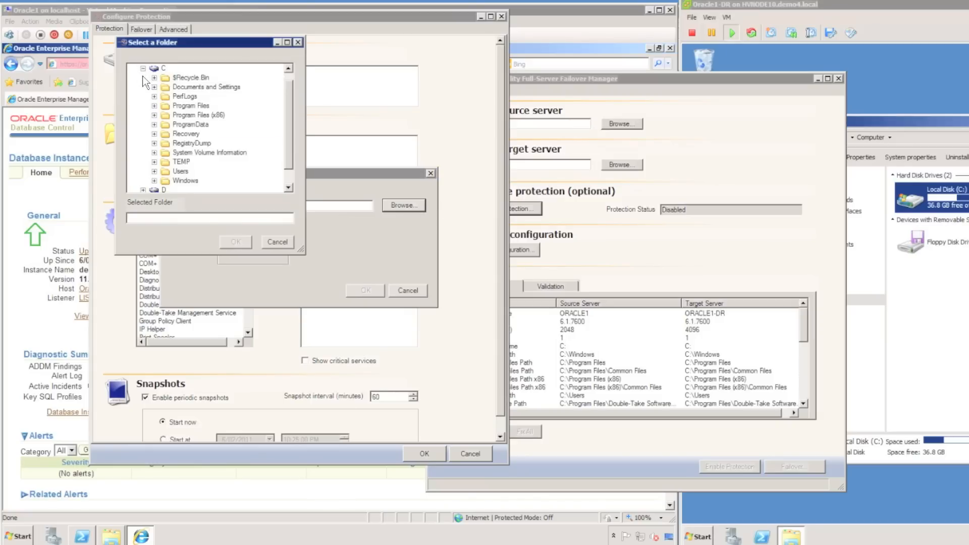
click(181, 162)
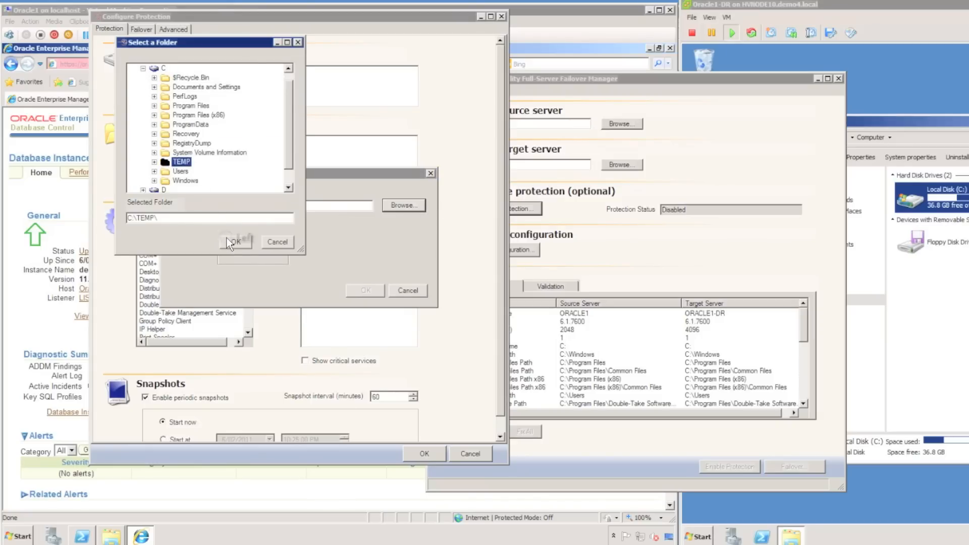
click(234, 242)
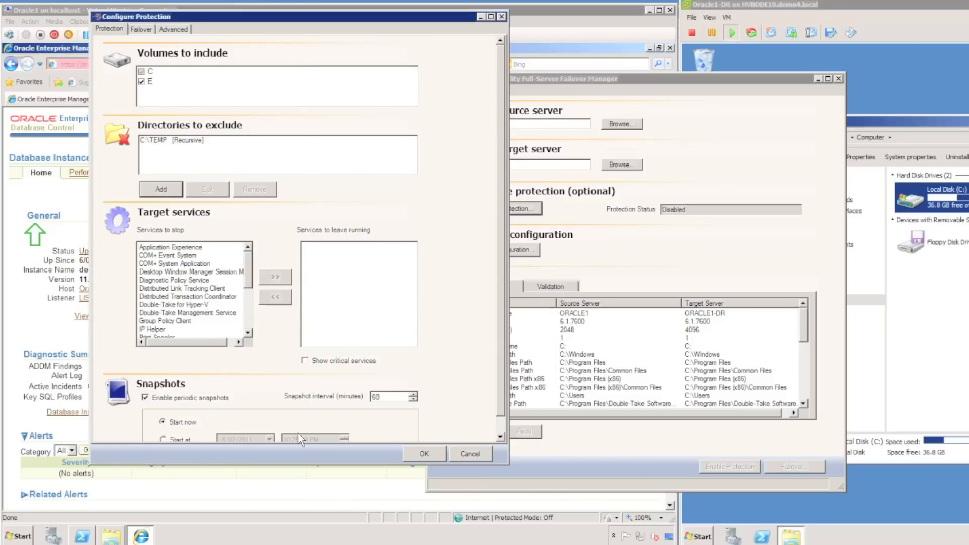
click(163, 436)
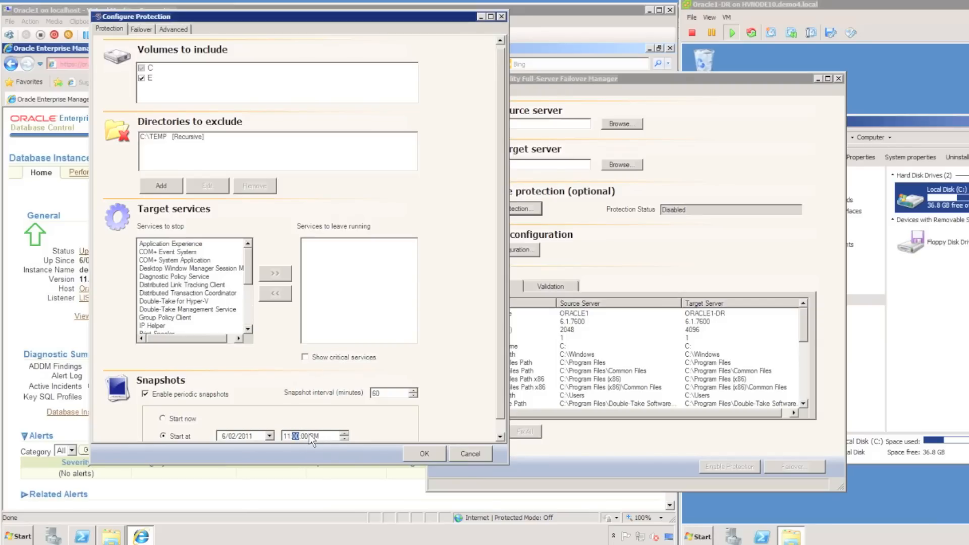
mouse_move(288, 440)
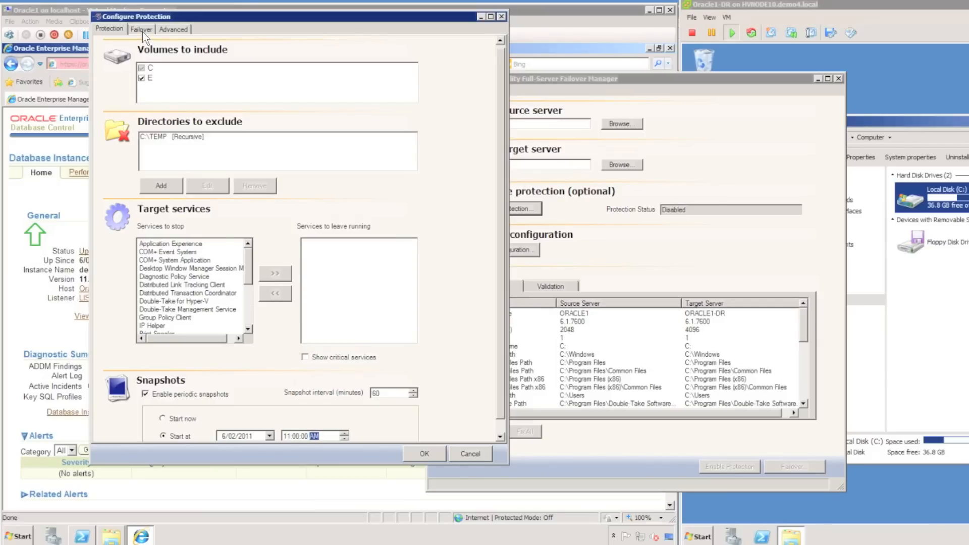
- On the Failover tab, try retaining target network configuration, then cancel the DNS dialog
click(141, 29)
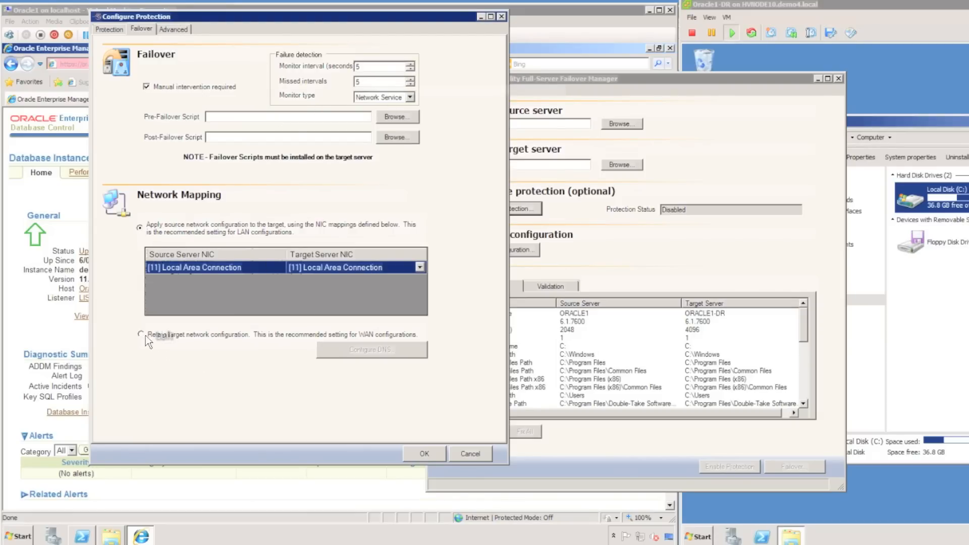
click(371, 350)
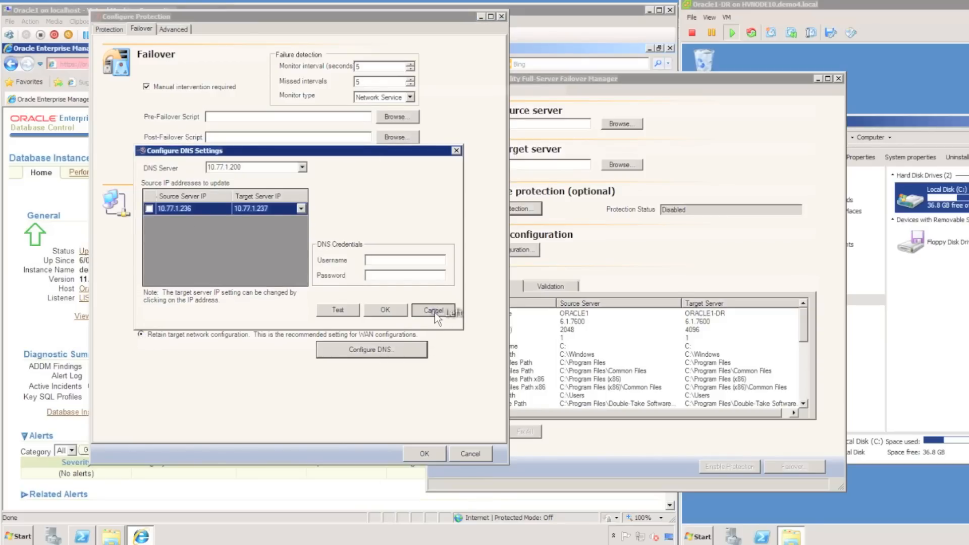
click(432, 310)
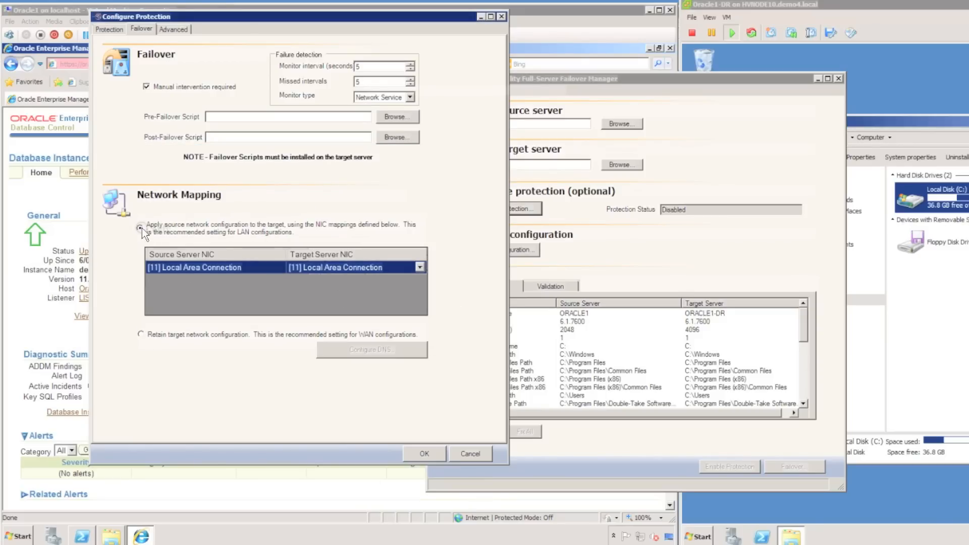
- Keep Advanced defaults (Route Default, checksum mirroring, compression) and close protection settings
click(174, 30)
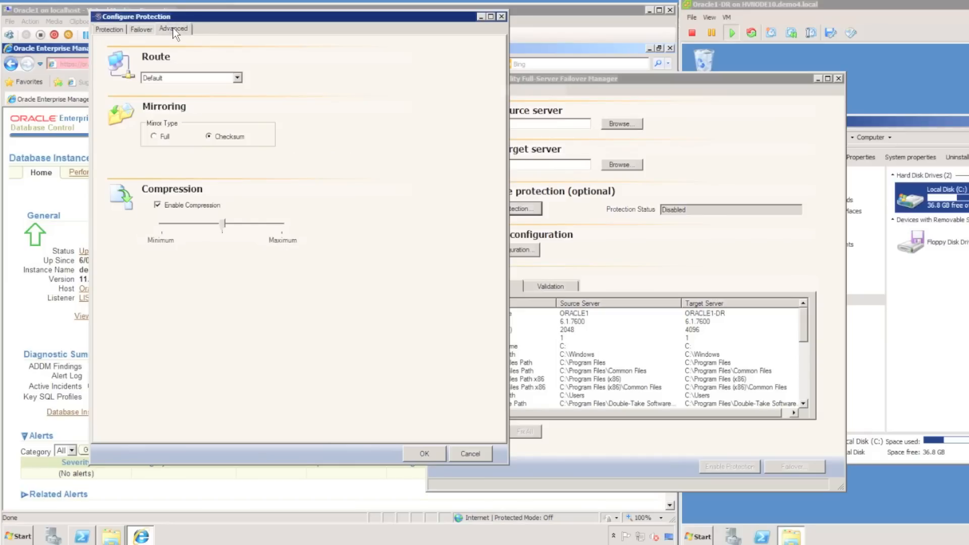
mouse_move(223, 237)
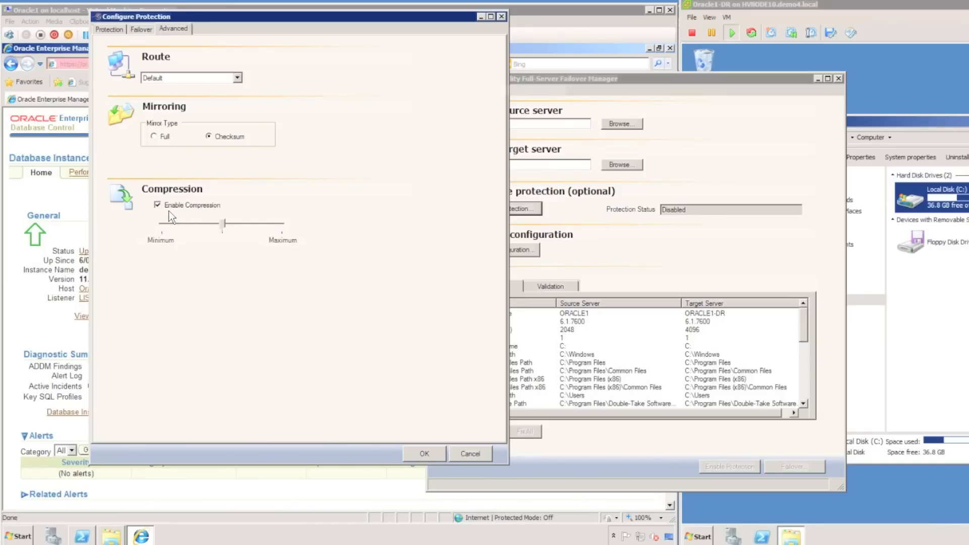
mouse_move(157, 205)
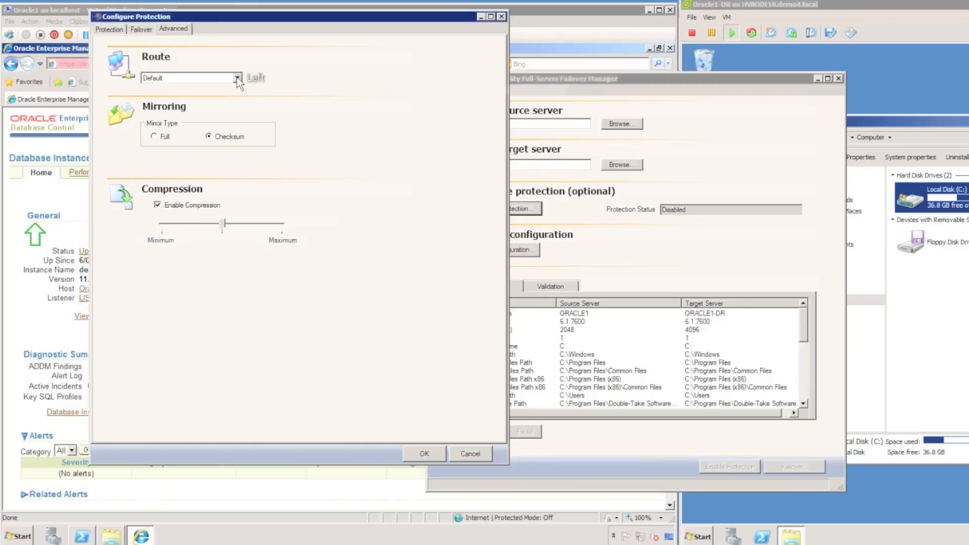
click(188, 78)
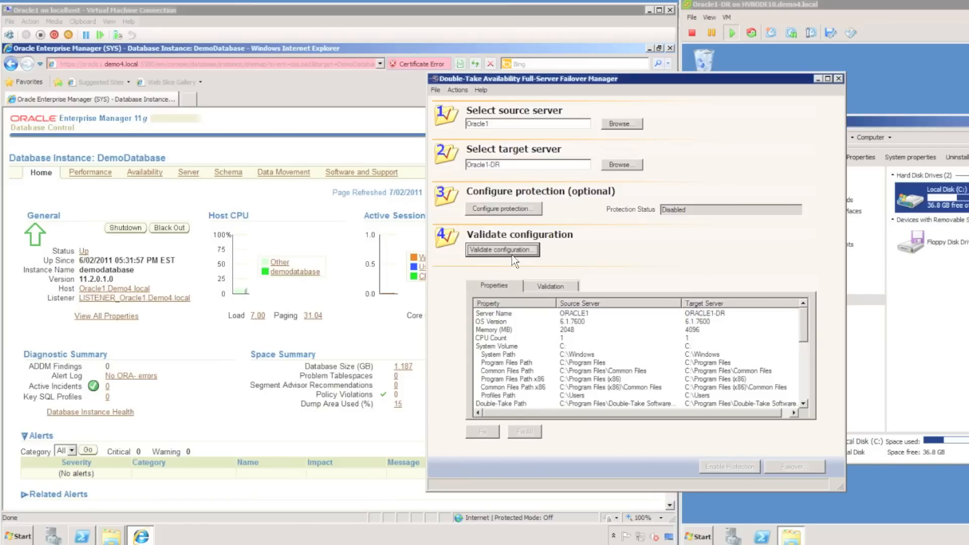
- Validate the Oracle1 to Oracle1-DR configuration and check the Validation tab result
click(501, 250)
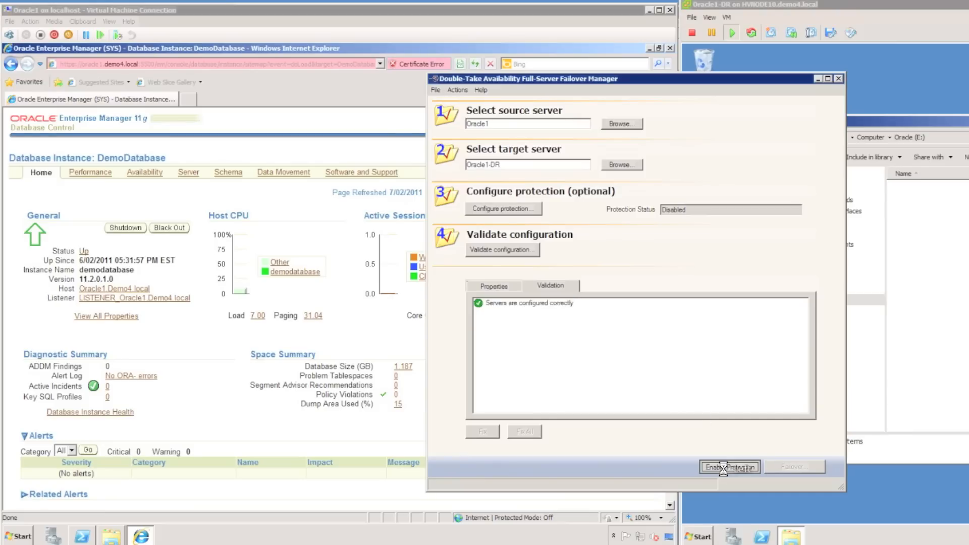
- Enable protection from Oracle1 to Oracle1-DR, then bring up Windows Explorer
click(730, 466)
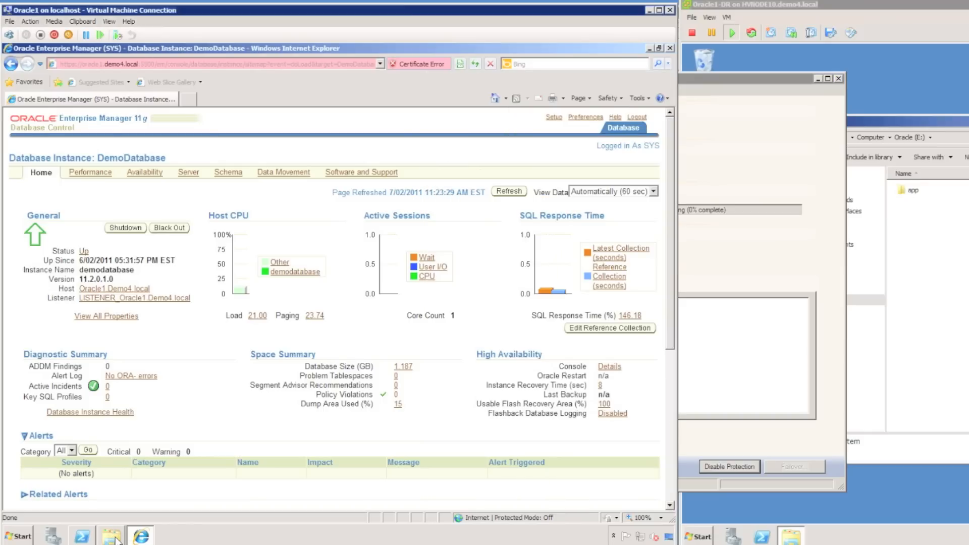
click(111, 534)
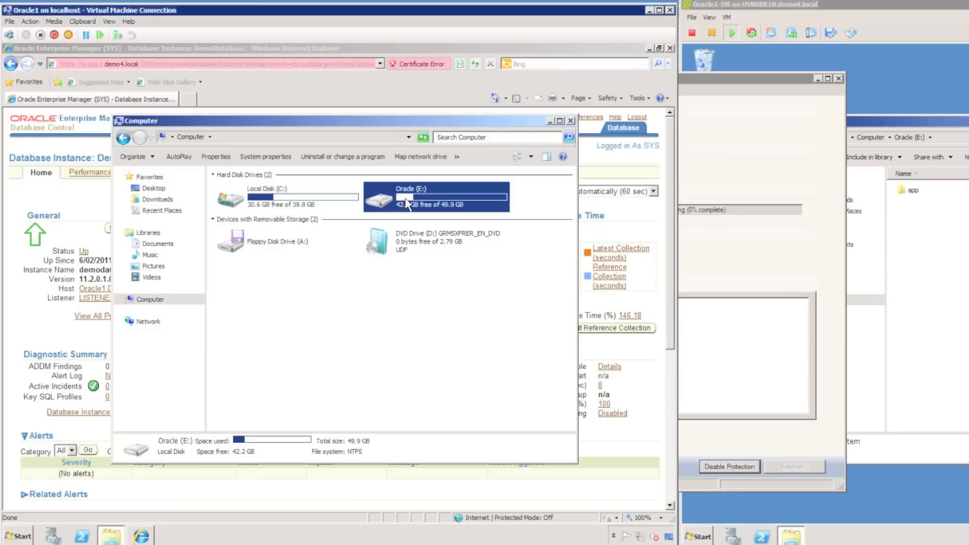
- Create a 'Changeing Data' folder on Oracle (E:), then delete it
double_click(435, 197)
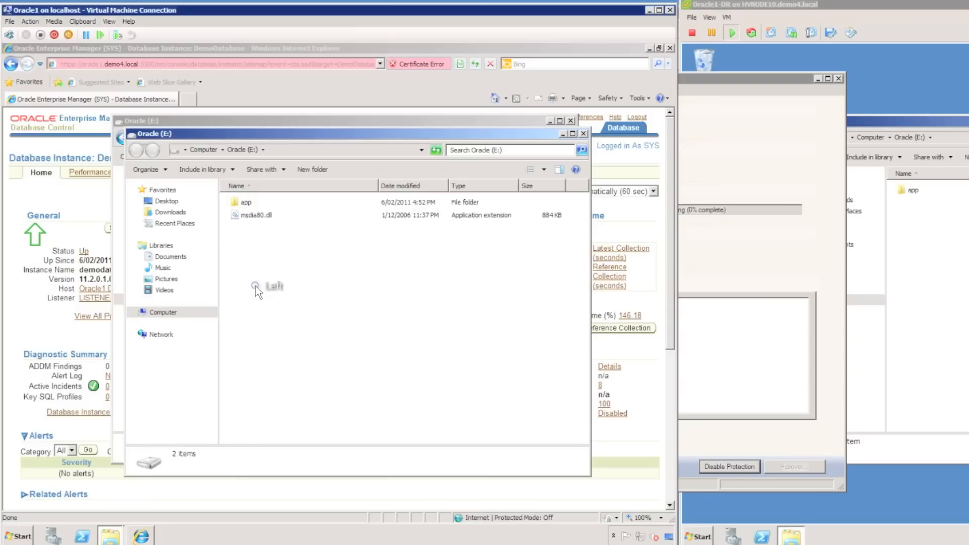
right_click(257, 286)
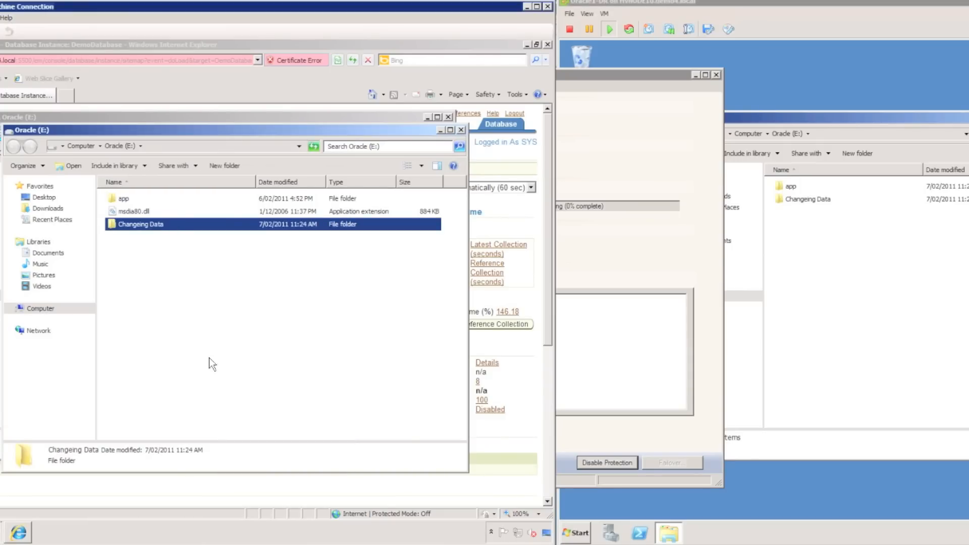
right_click(140, 224)
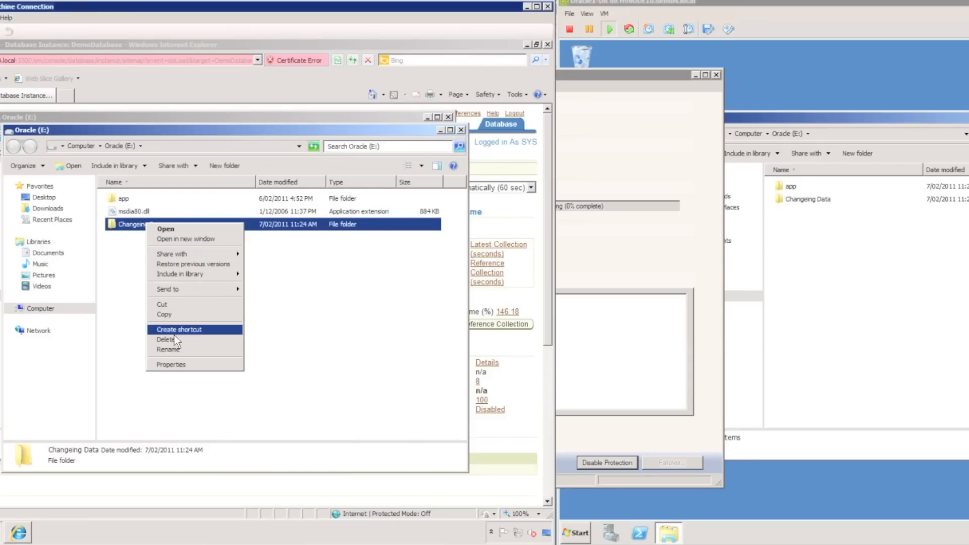
click(165, 340)
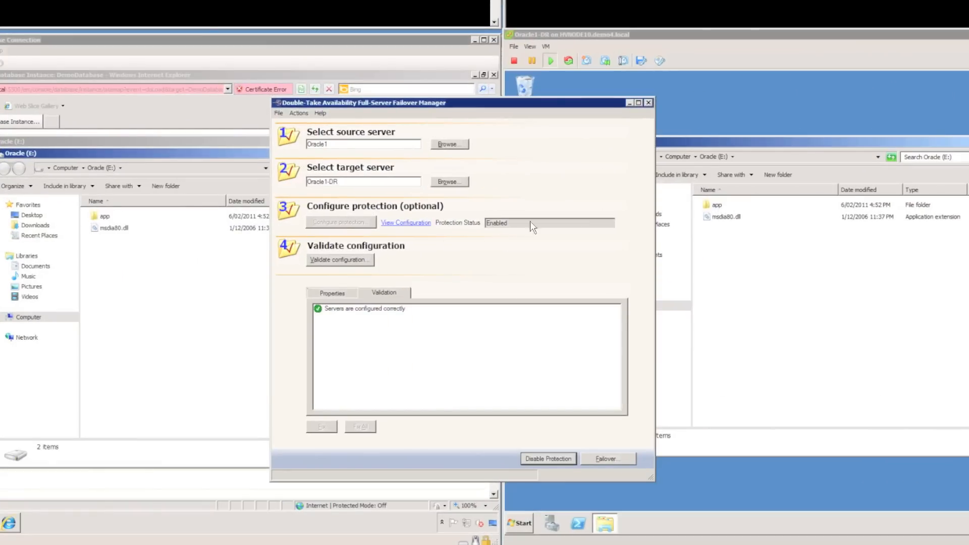
mouse_move(517, 248)
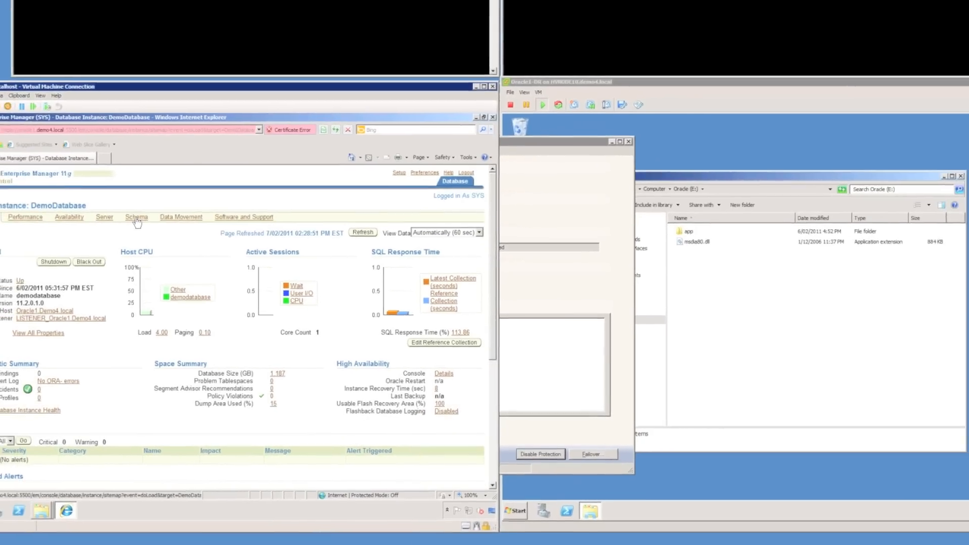
- Create heap table DemoTable in SYS with Column1 as VARCHAR2(10)
click(136, 218)
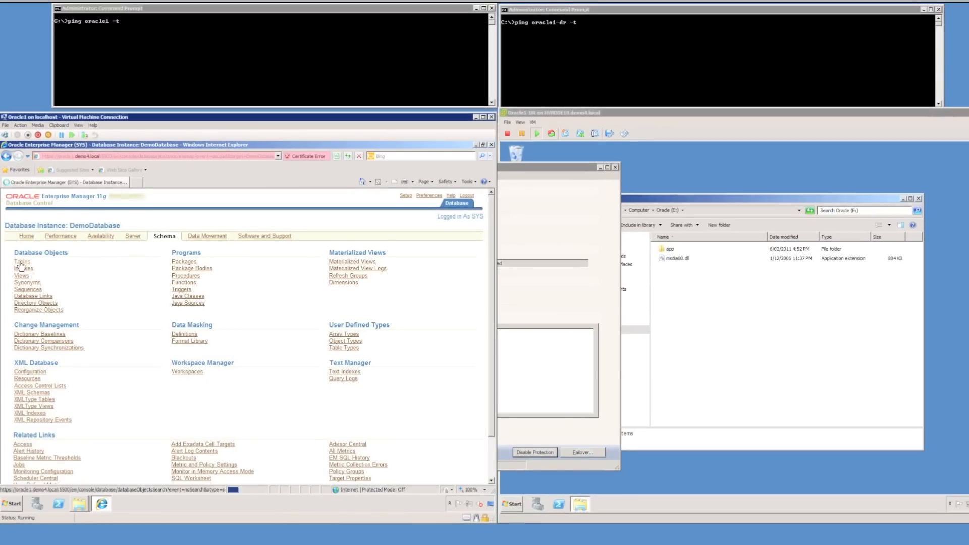
click(20, 262)
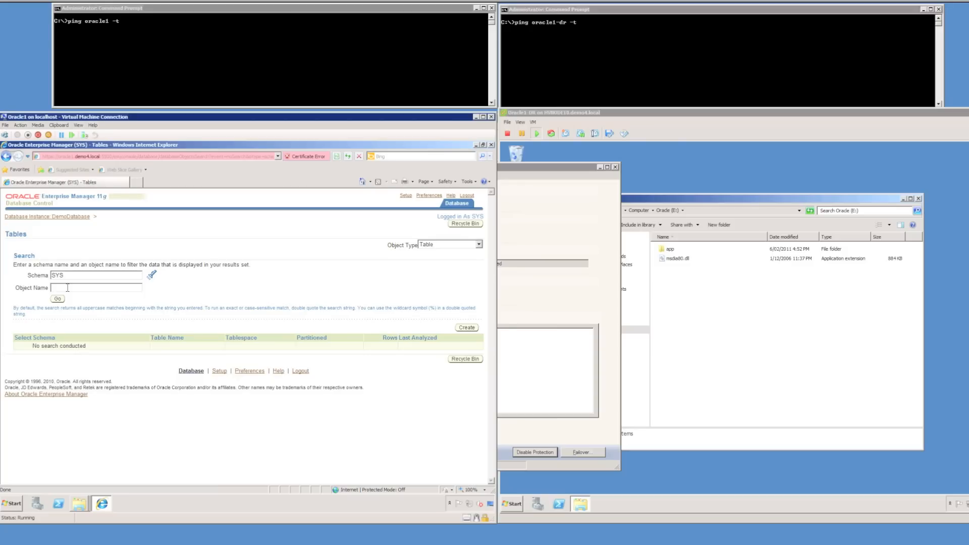
click(466, 327)
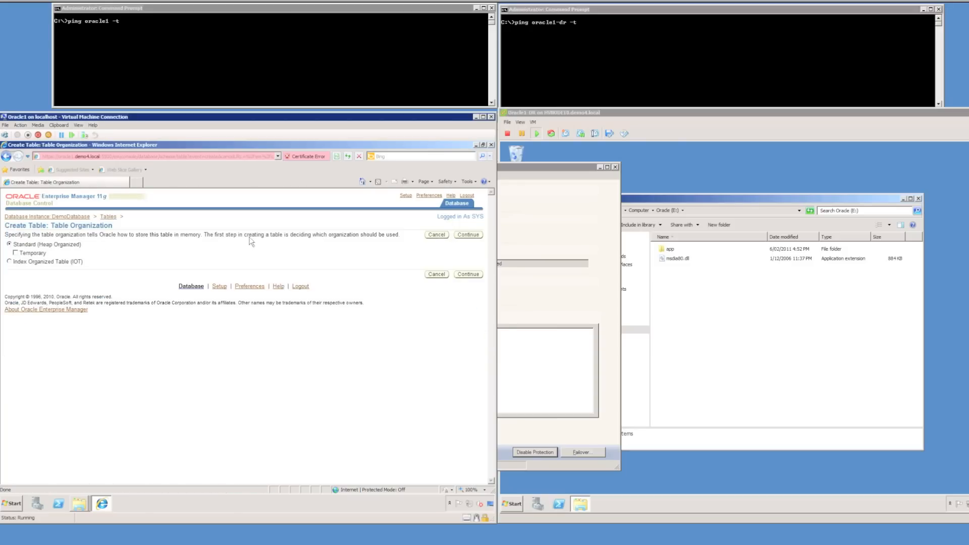
click(468, 235)
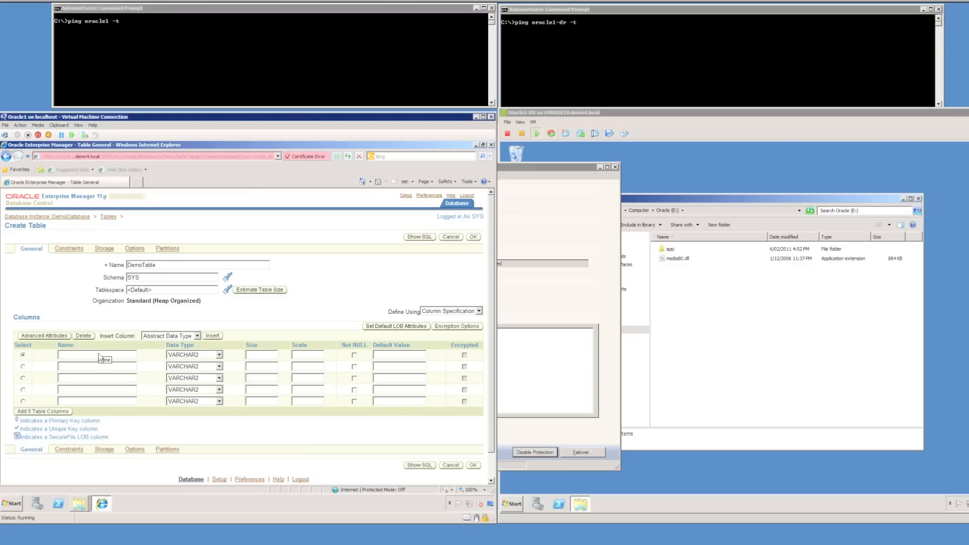
text(Column1)
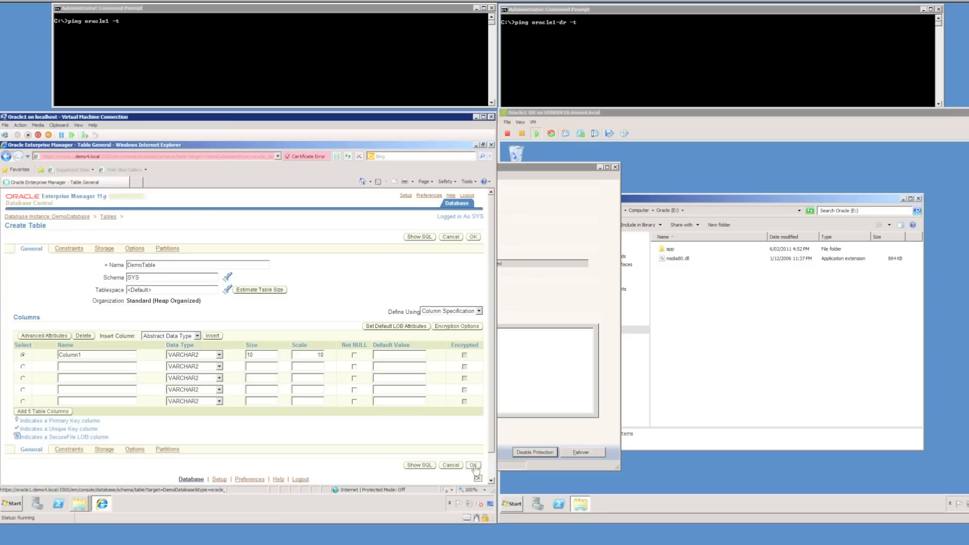
click(473, 465)
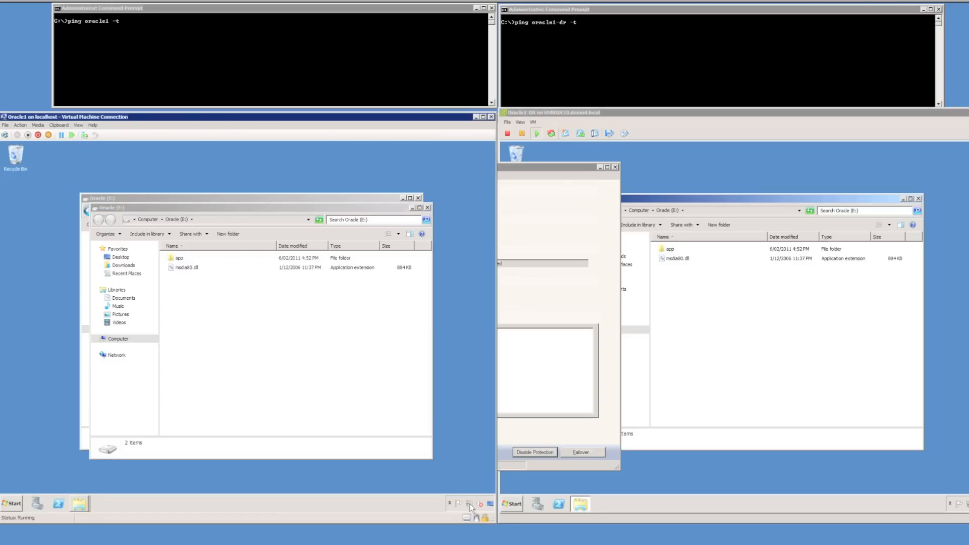
mouse_move(457, 490)
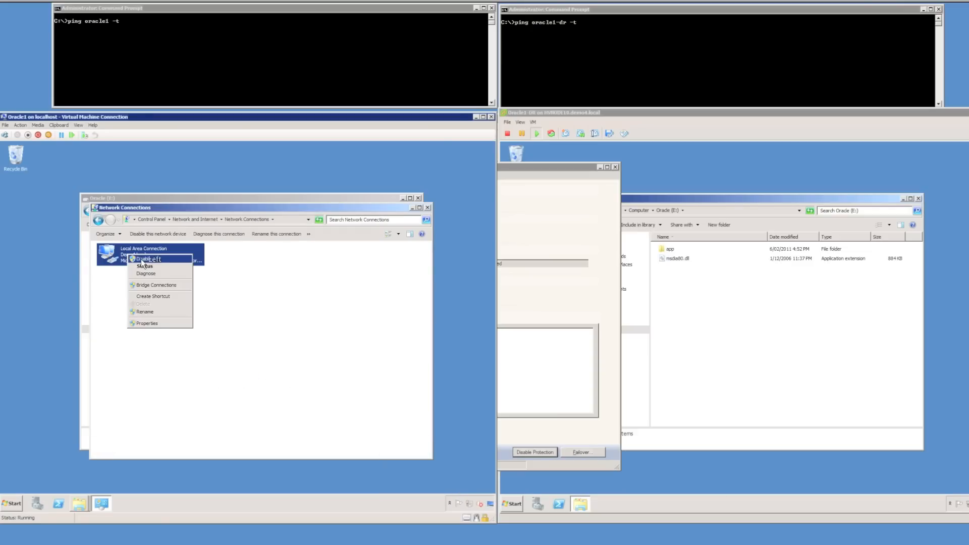
- Disable Oracle1's Local Area Connection so the source server goes offline
click(148, 259)
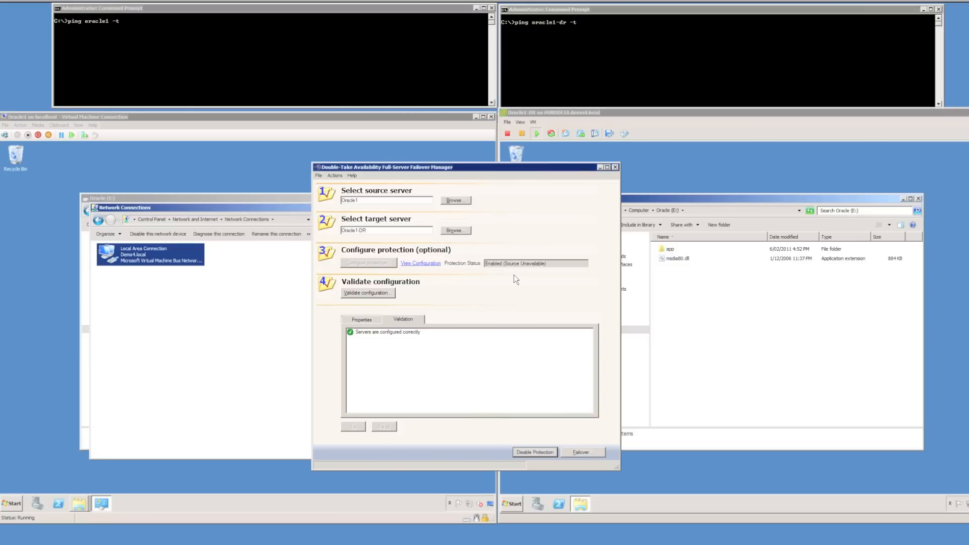
- Wait for Protection Status to change from Source Unavailable to Failover condition met
click(157, 234)
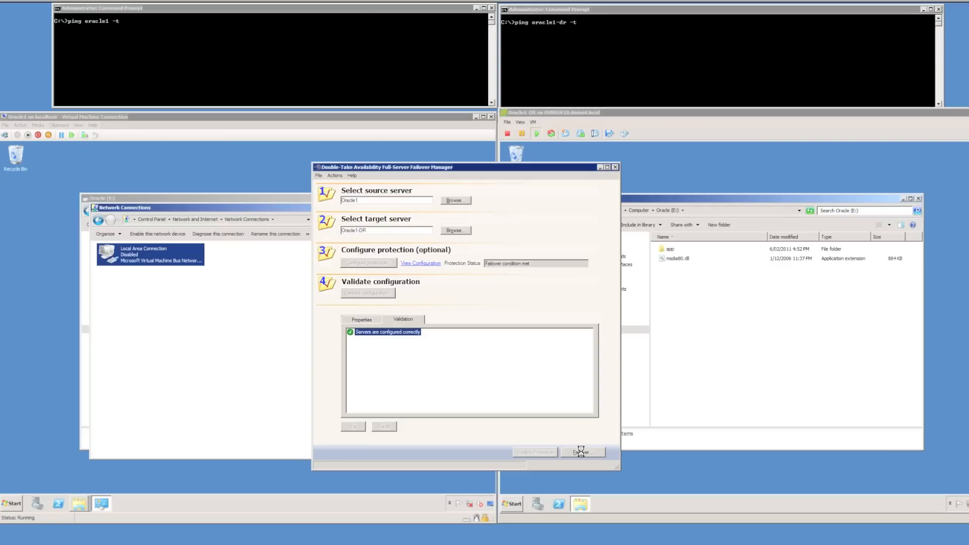
- Initiate failover to Oracle1-DR, reverting to a specified snapshot, and confirm
click(582, 451)
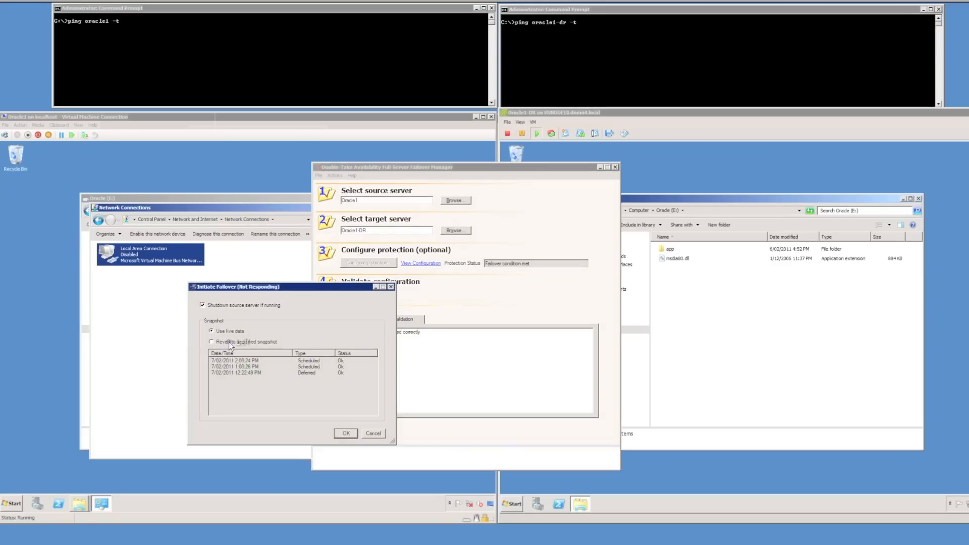
click(213, 341)
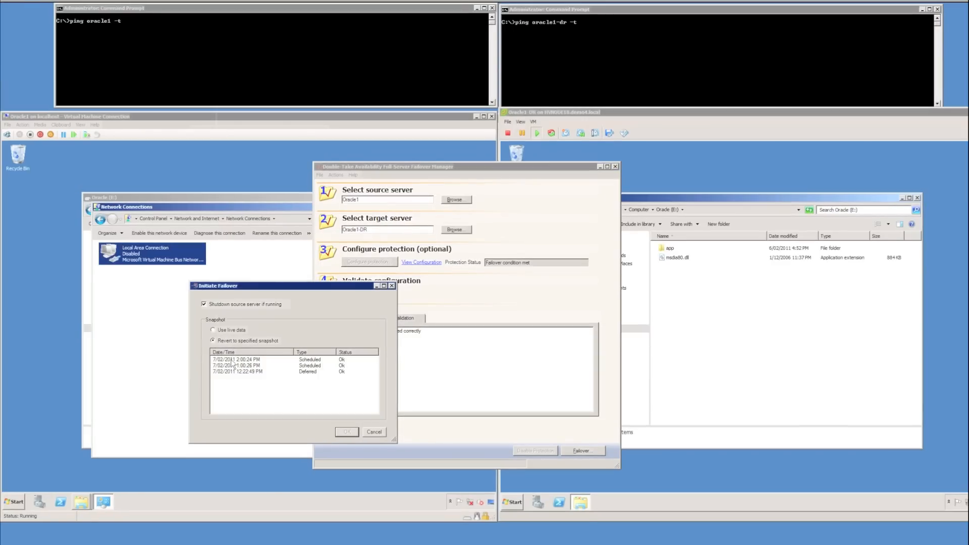
click(346, 432)
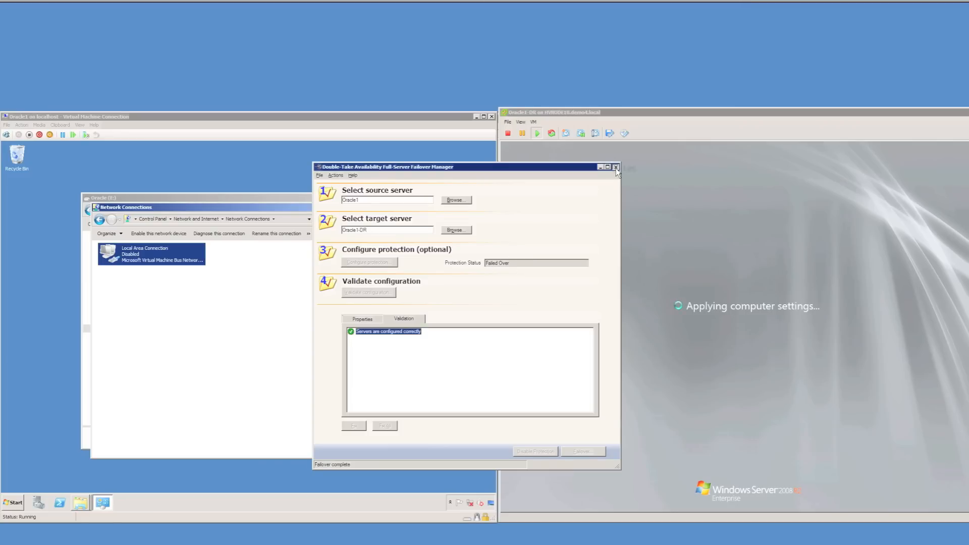
- Close Failover Manager and send Ctrl+Alt+Del to the Oracle1-DR console to log on
click(616, 167)
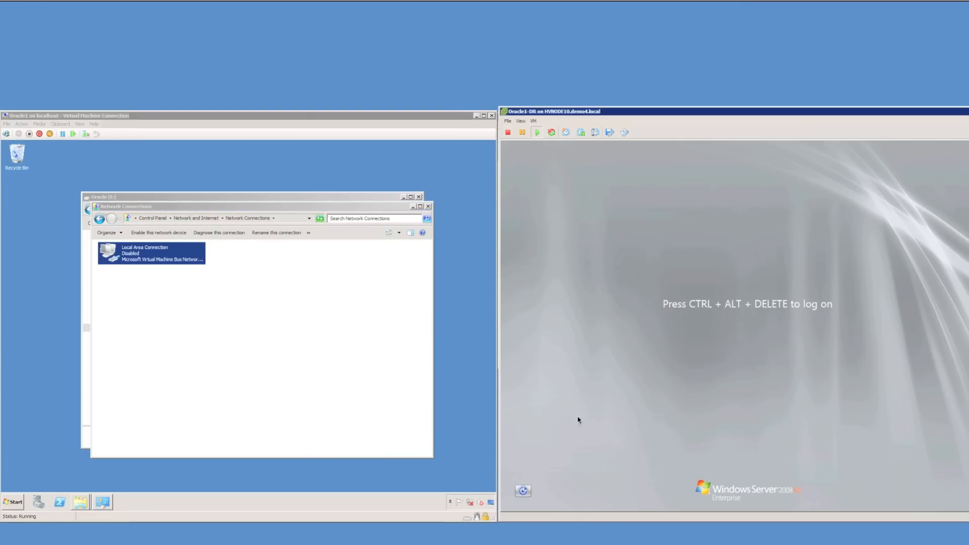
click(533, 121)
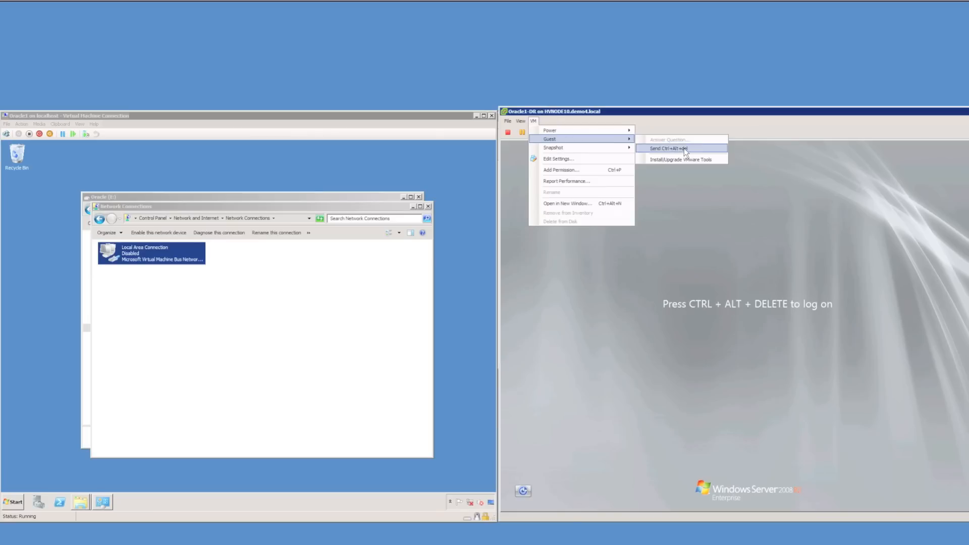
click(666, 148)
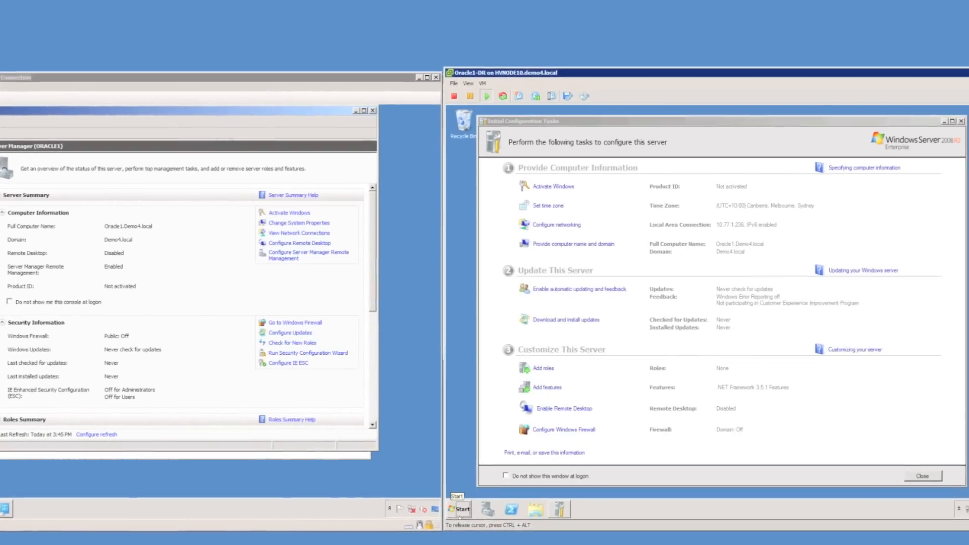
- Dismiss Initial Configuration Tasks and launch Enterprise Manager in the browser
click(436, 512)
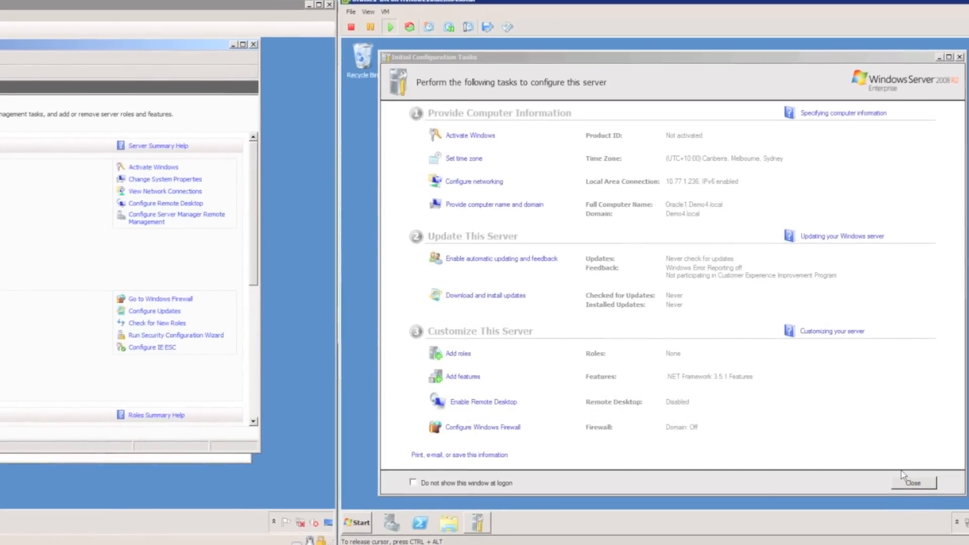
click(913, 483)
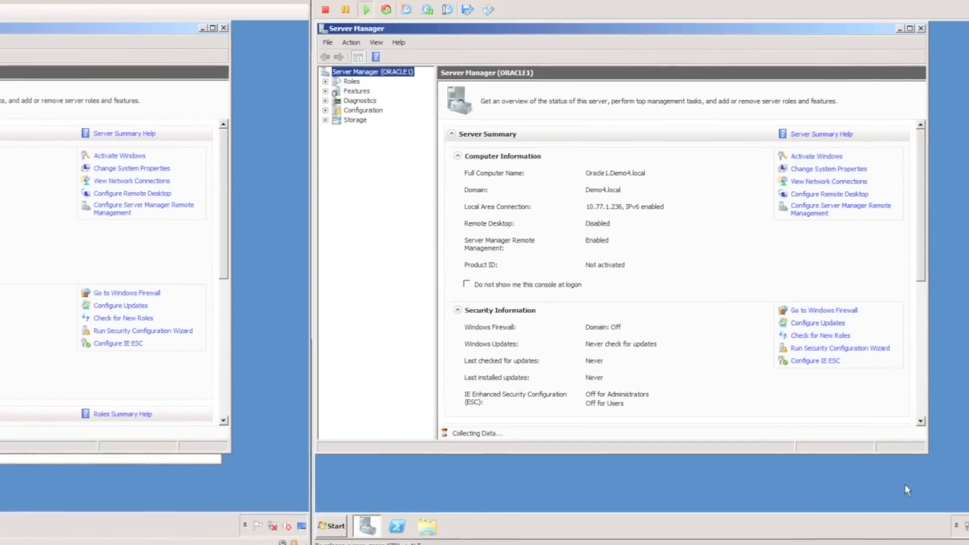
click(436, 529)
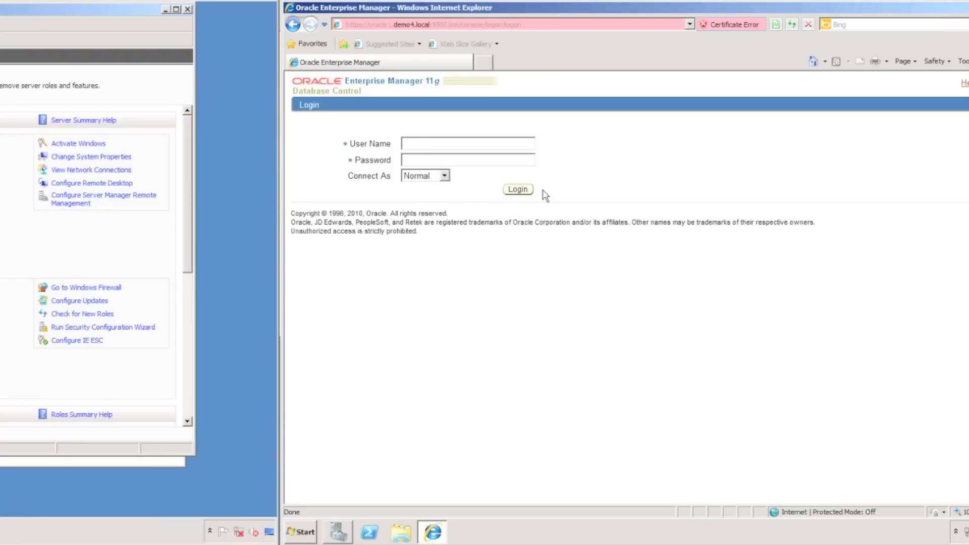
- Sign in to Enterprise Manager as SYS and open the Schema tables list
click(424, 176)
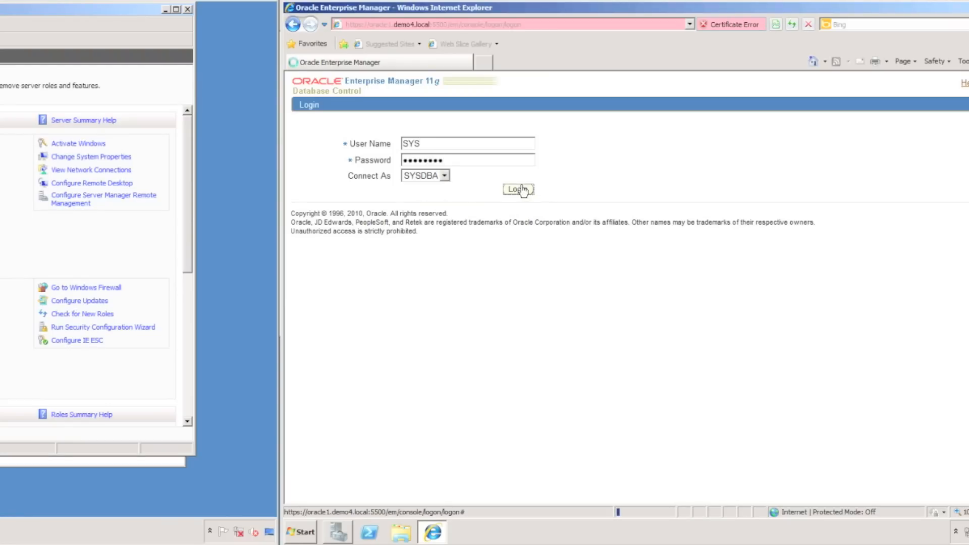
click(517, 190)
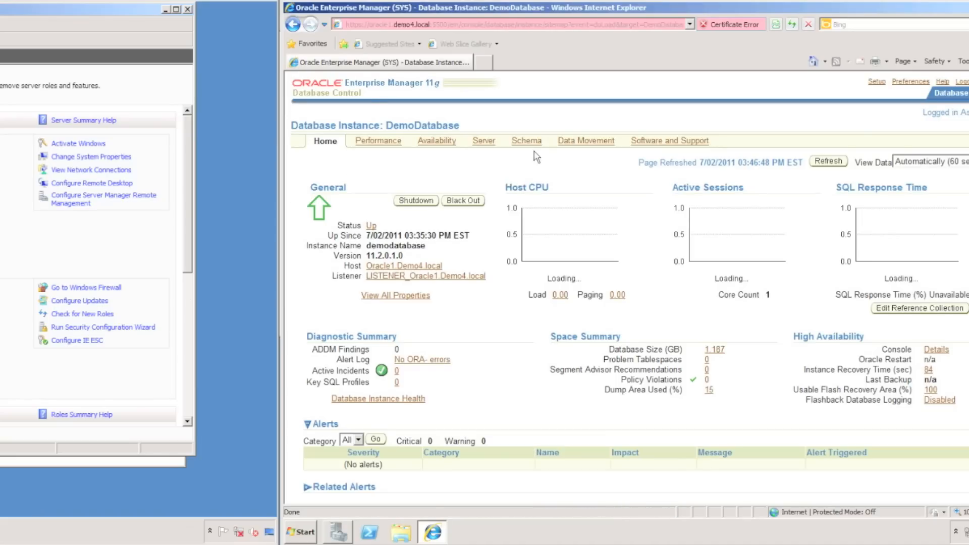
click(526, 140)
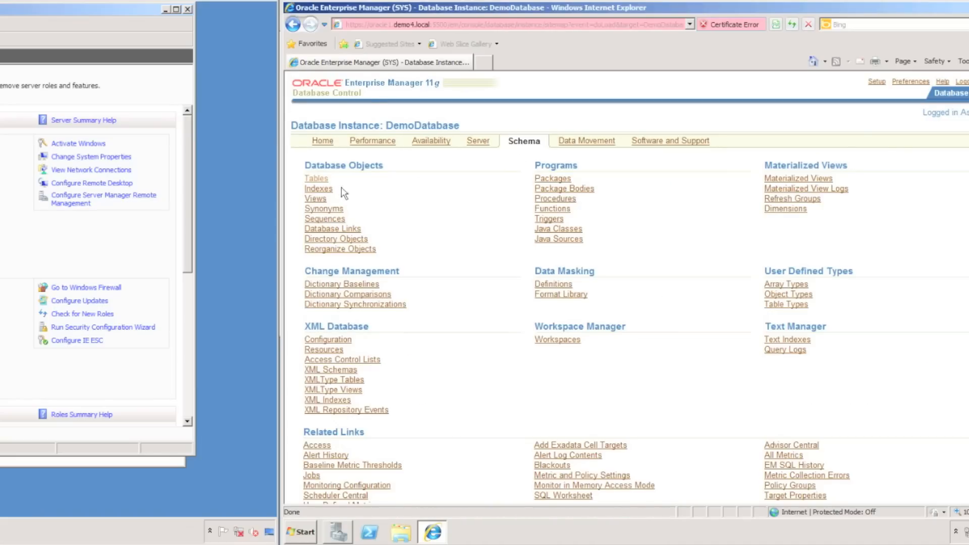
click(316, 178)
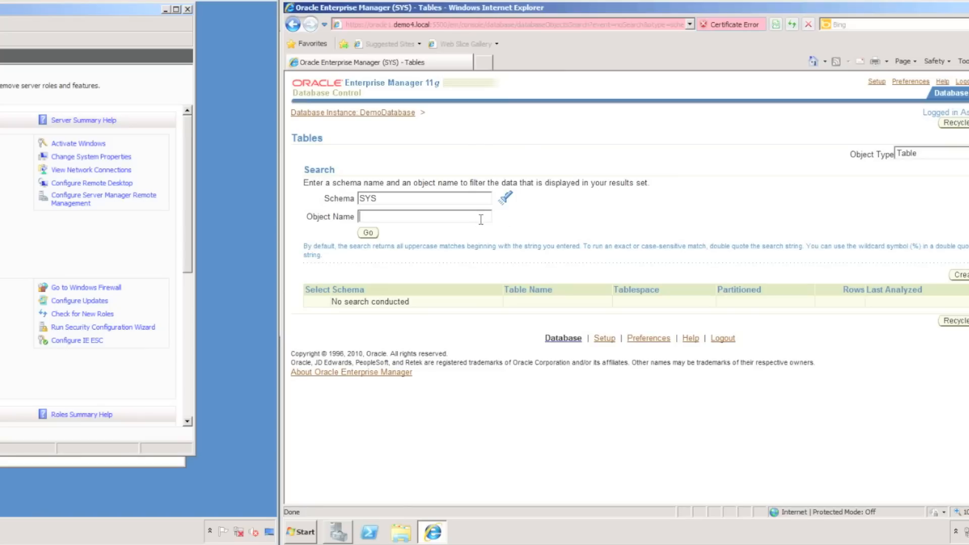
- Search SYS tables starting with DE, open DEMOTABLE and start editing it
text(De)
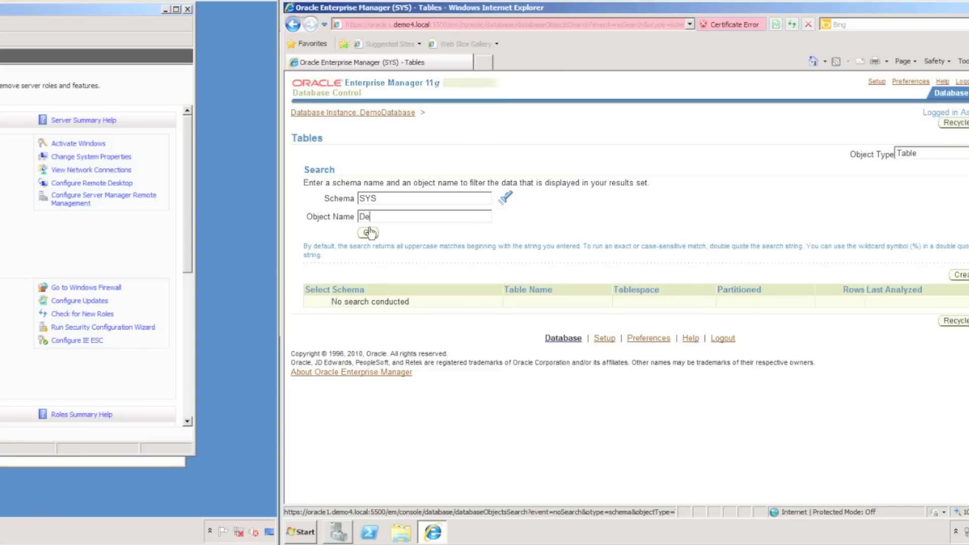
click(367, 232)
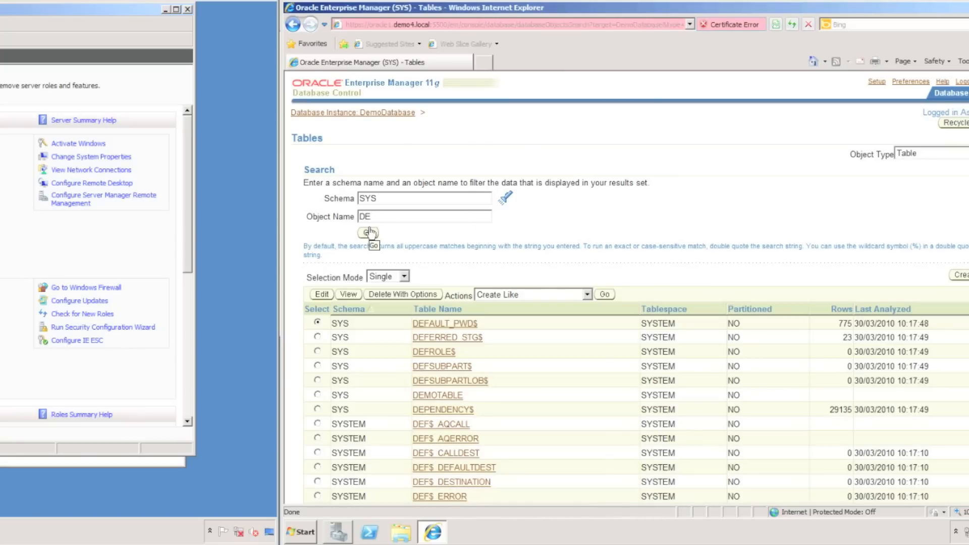
click(437, 395)
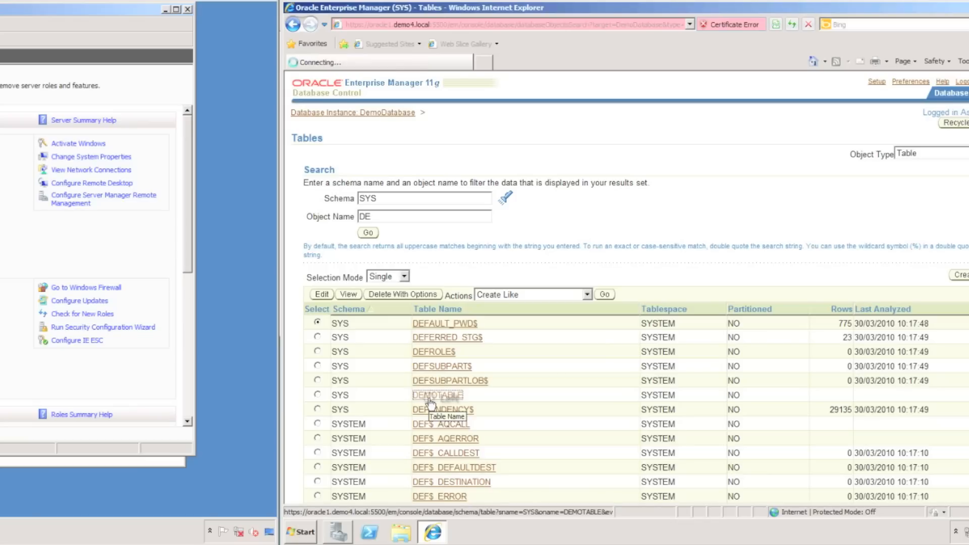
click(438, 395)
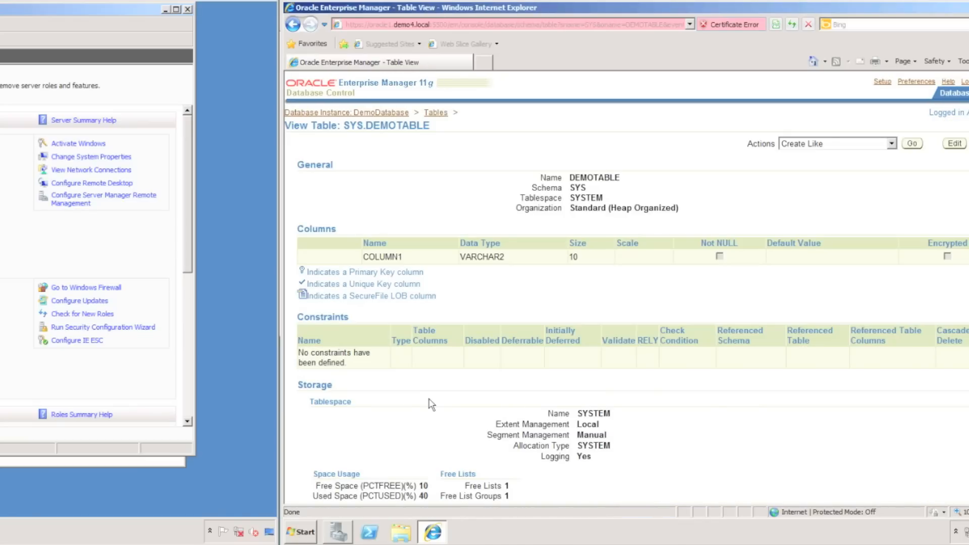
scroll(down, 3)
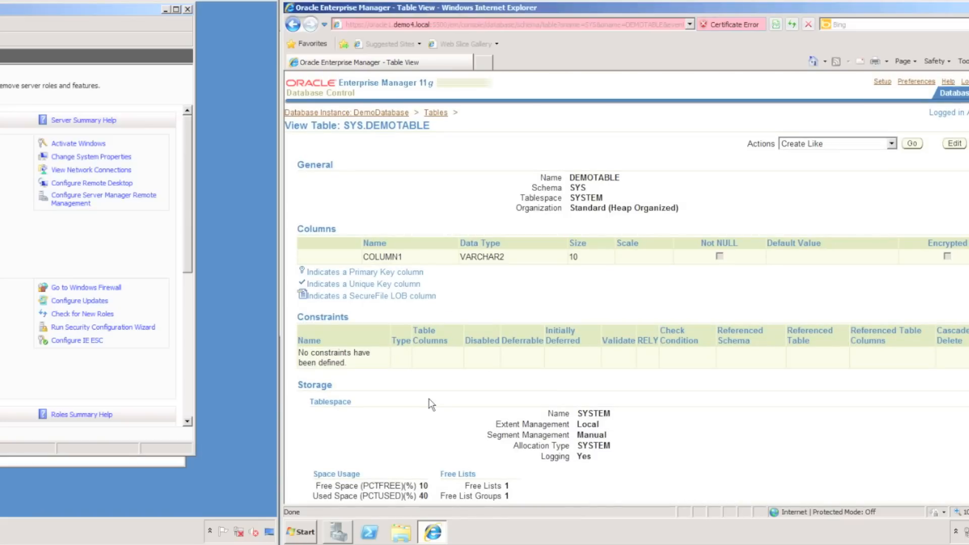
mouse_move(942, 151)
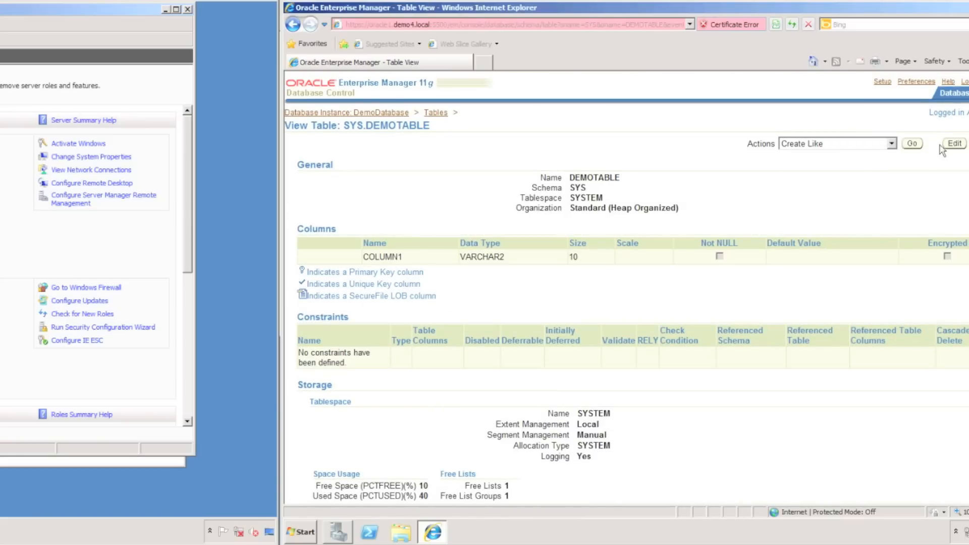
click(953, 143)
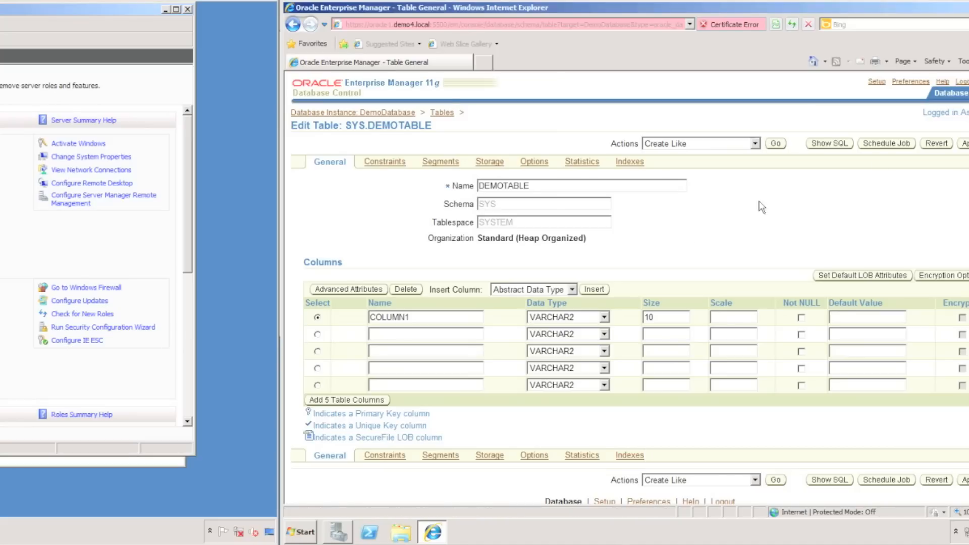